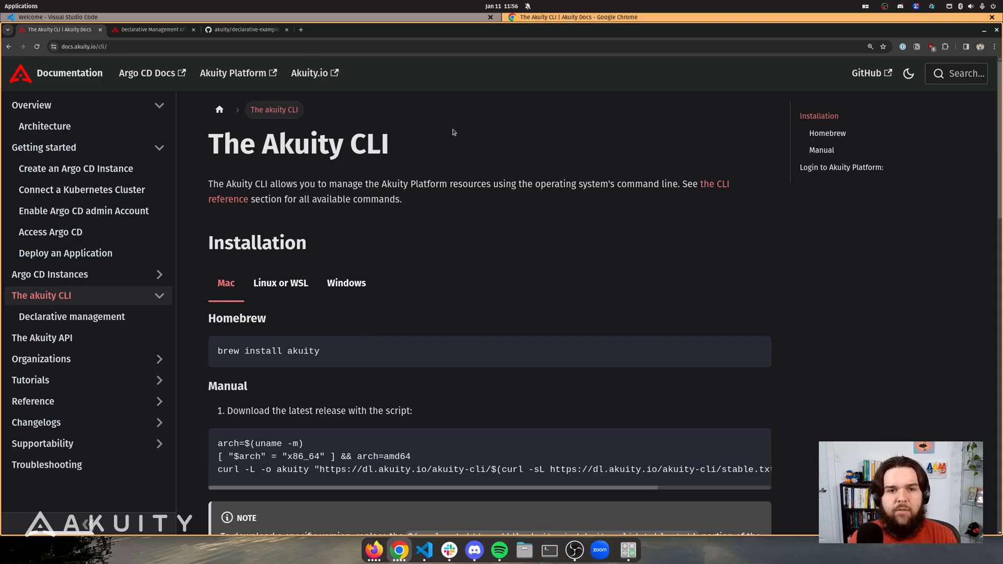
mouse_move(397, 270)
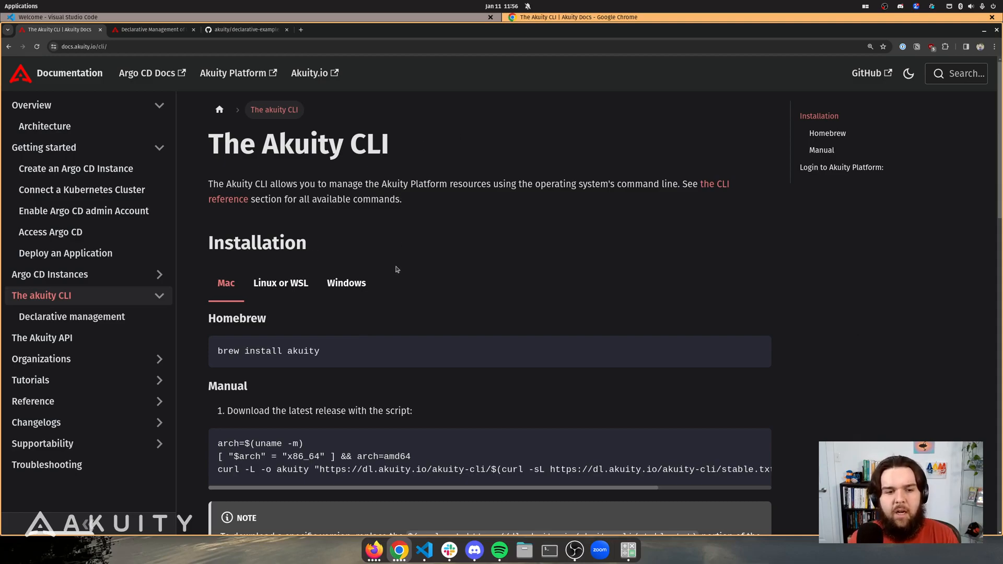
mouse_move(225, 361)
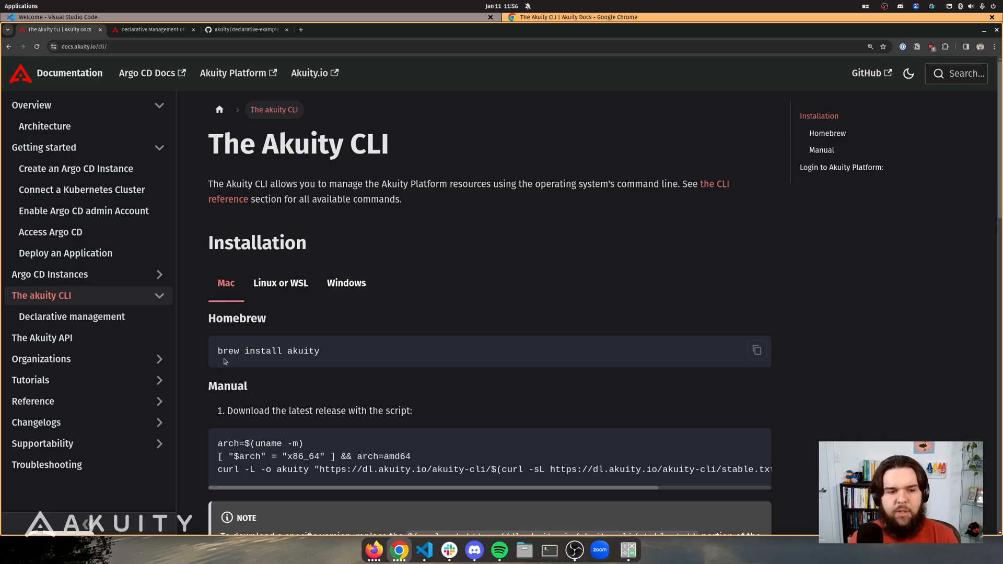
mouse_move(365, 446)
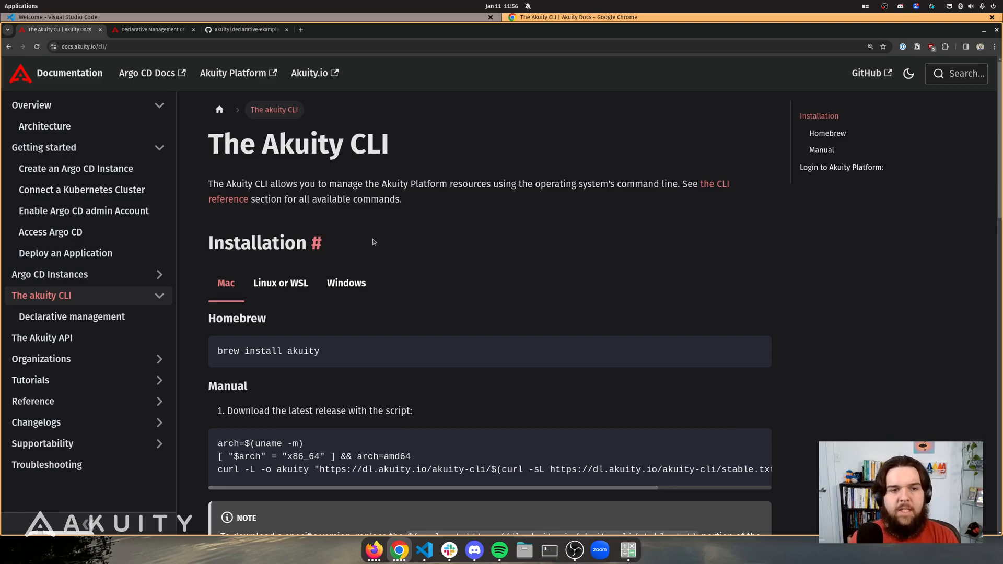
mouse_move(438, 225)
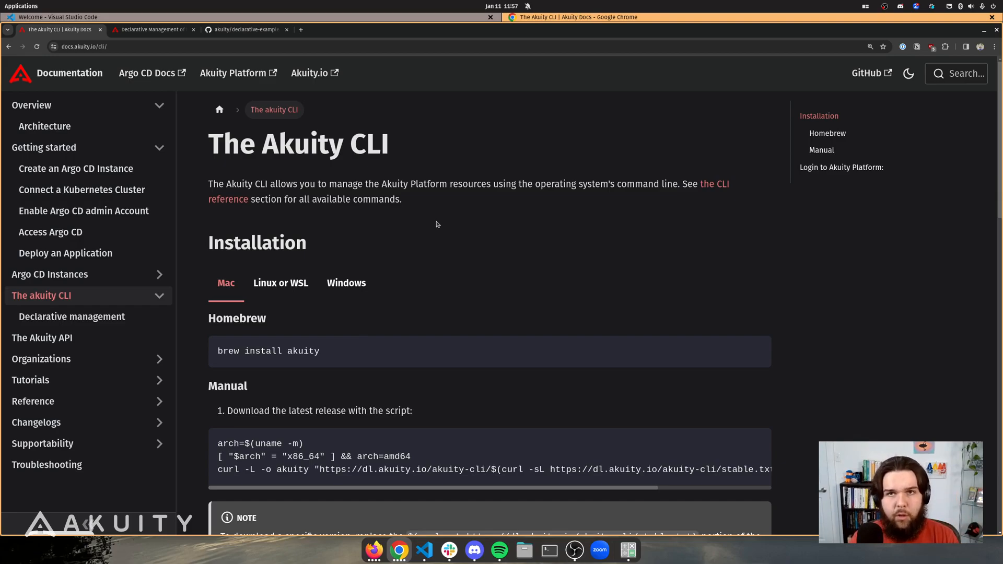
Browse the declarative-example repo's .devcontainer folder and copy its SSH clone URL
left_click(245, 30)
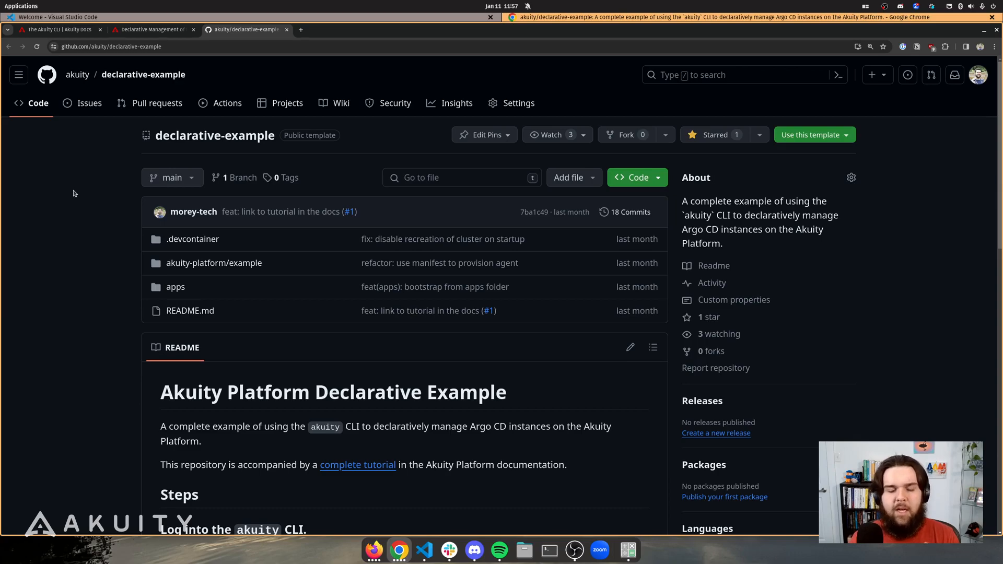
mouse_move(193, 239)
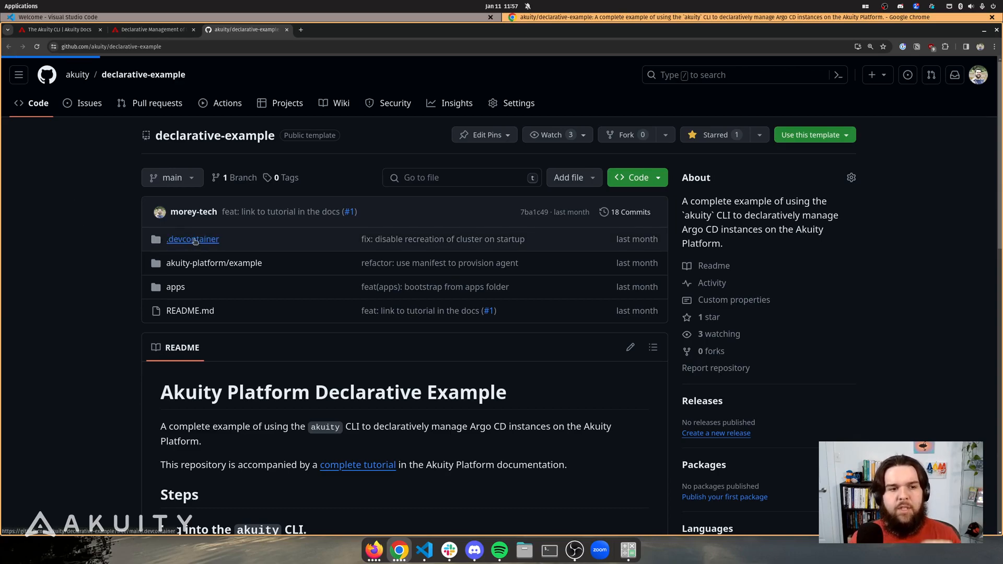
left_click(192, 239)
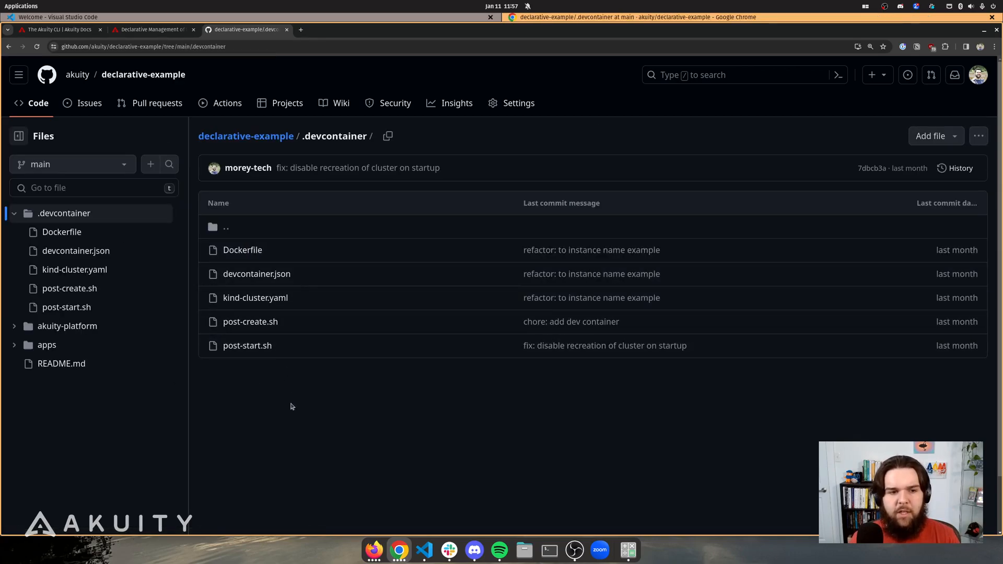
mouse_move(294, 408)
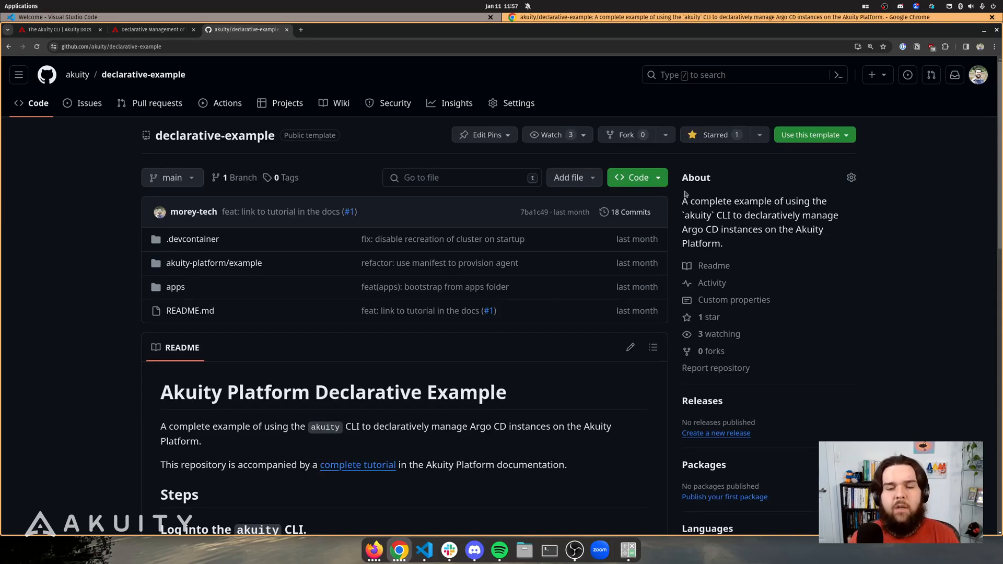
left_click(638, 178)
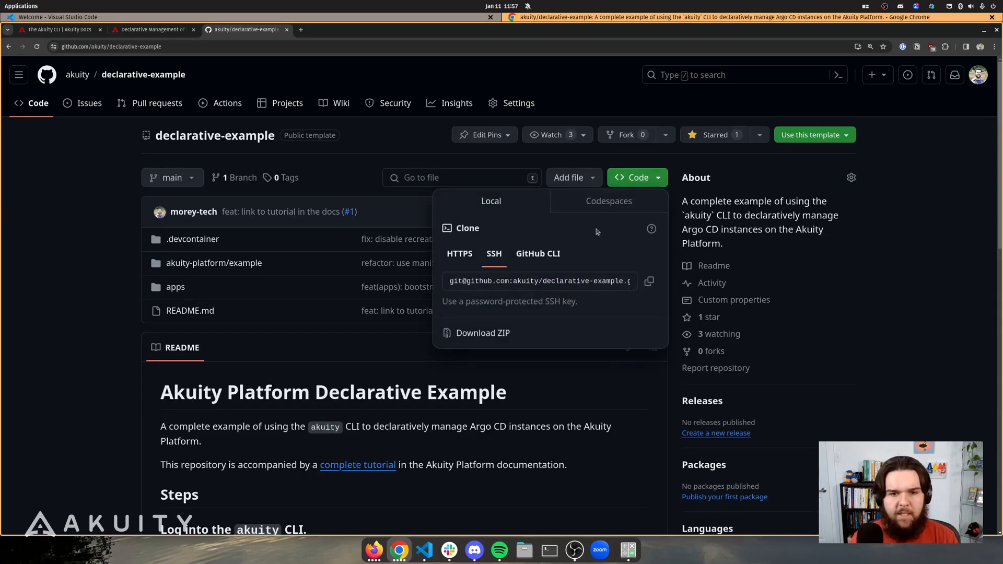
left_click(608, 201)
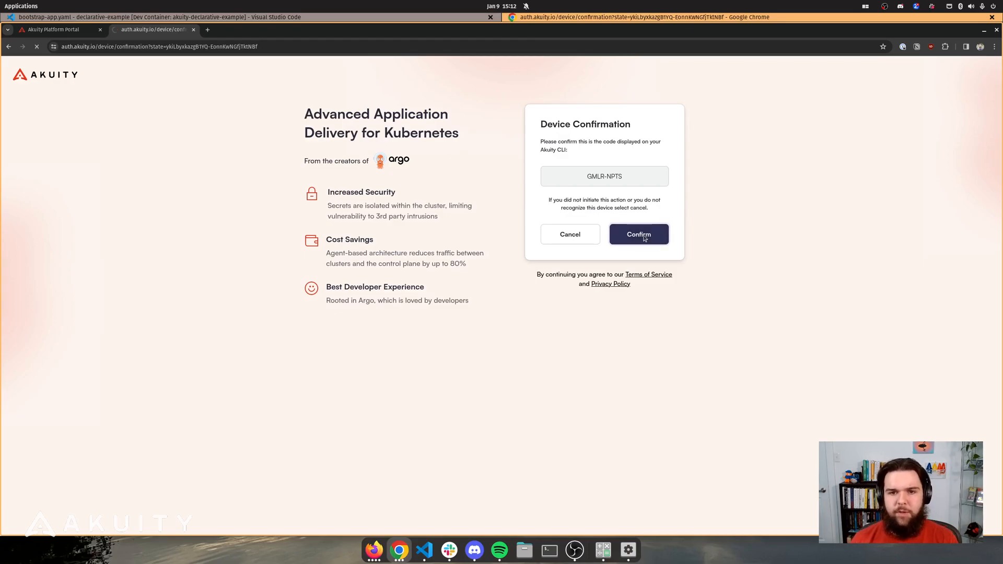
Confirm the akuity CLI device login and start 'akuity argocd apply -f akuity-platform/example/'
left_click(638, 234)
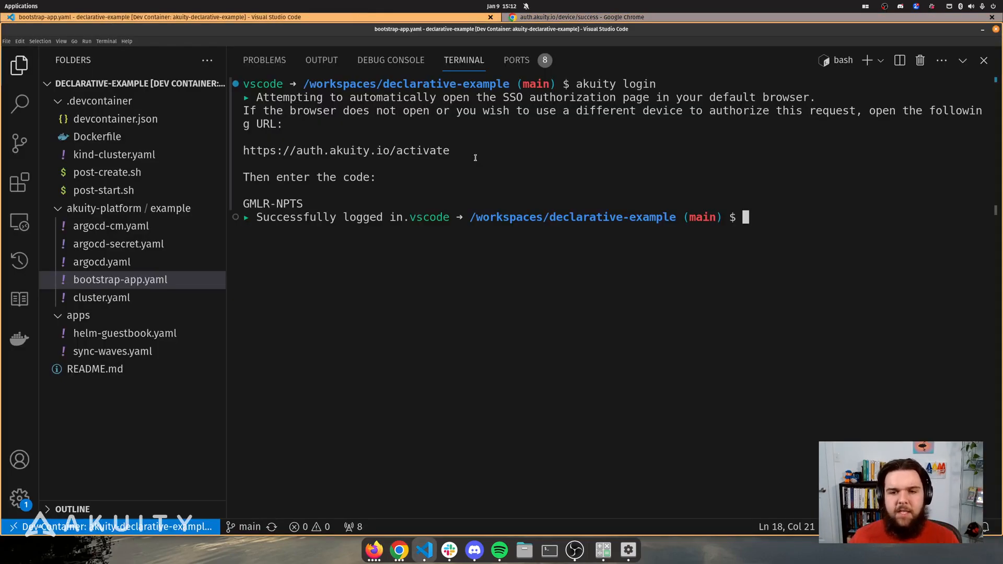
type("akuity")
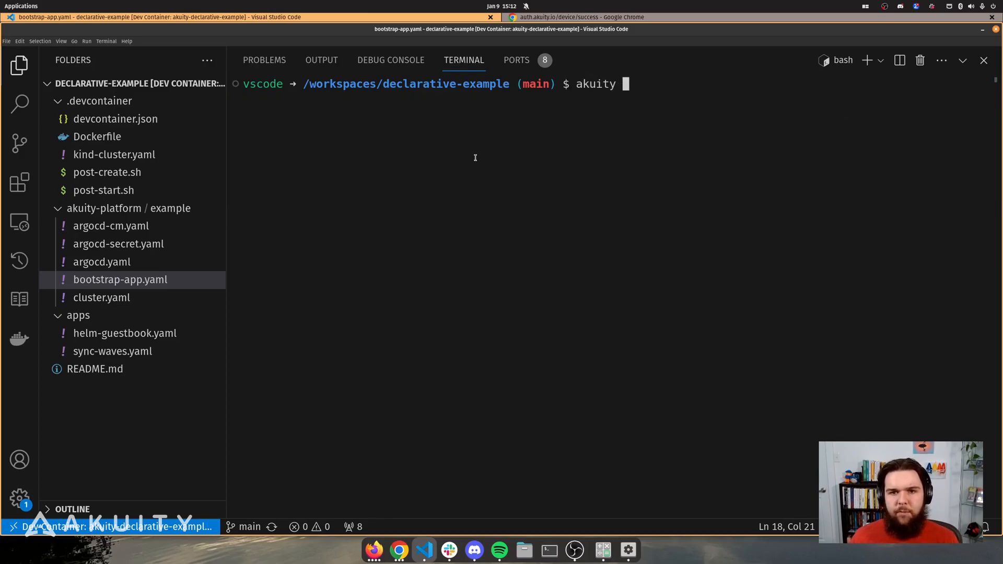
type("argocd apply")
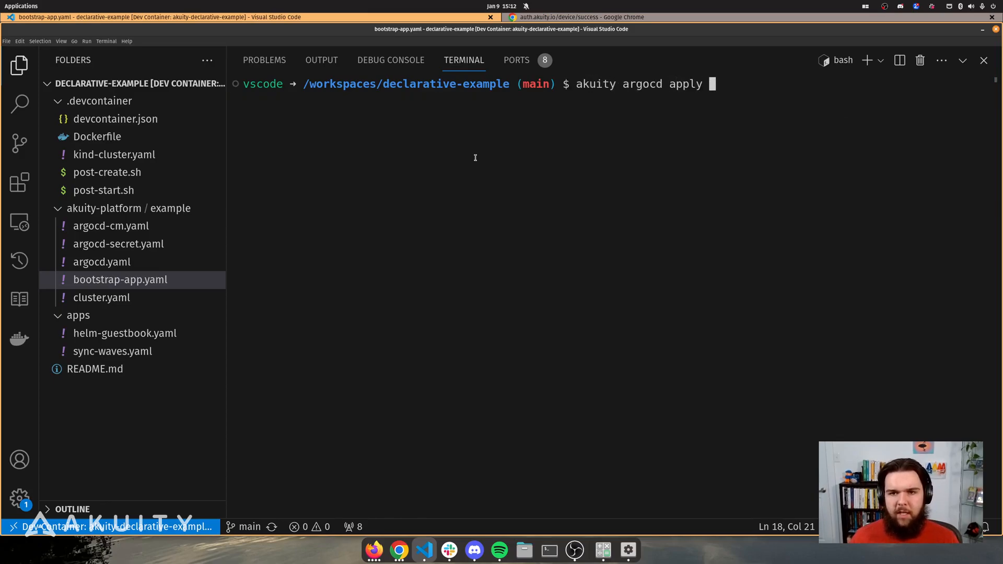
type("-f k")
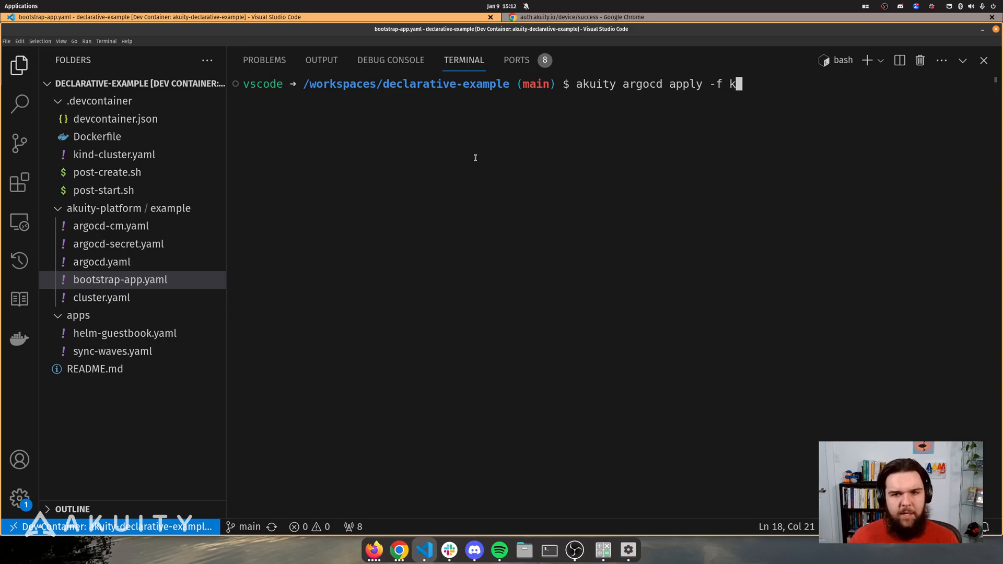
key("Tab")
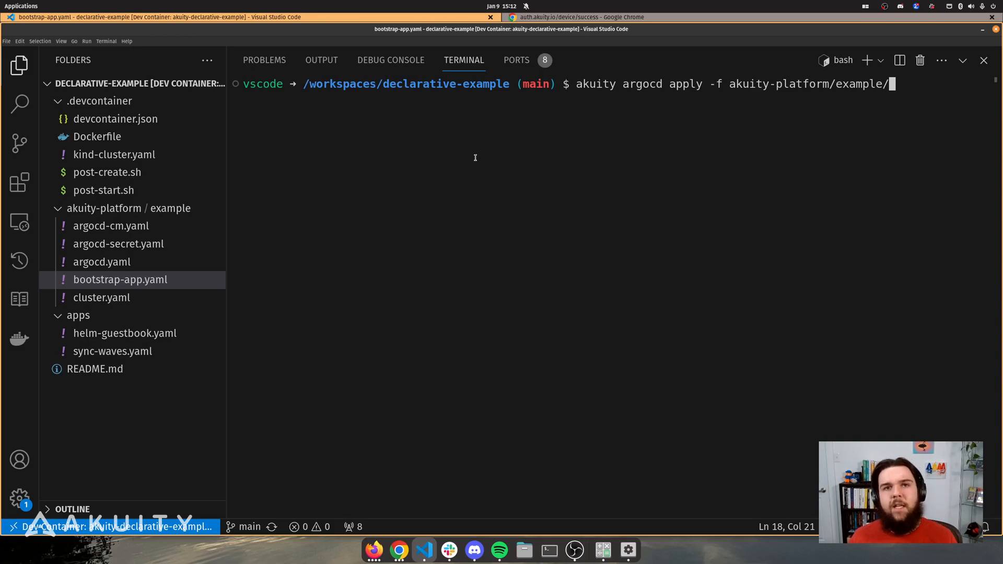
type("--")
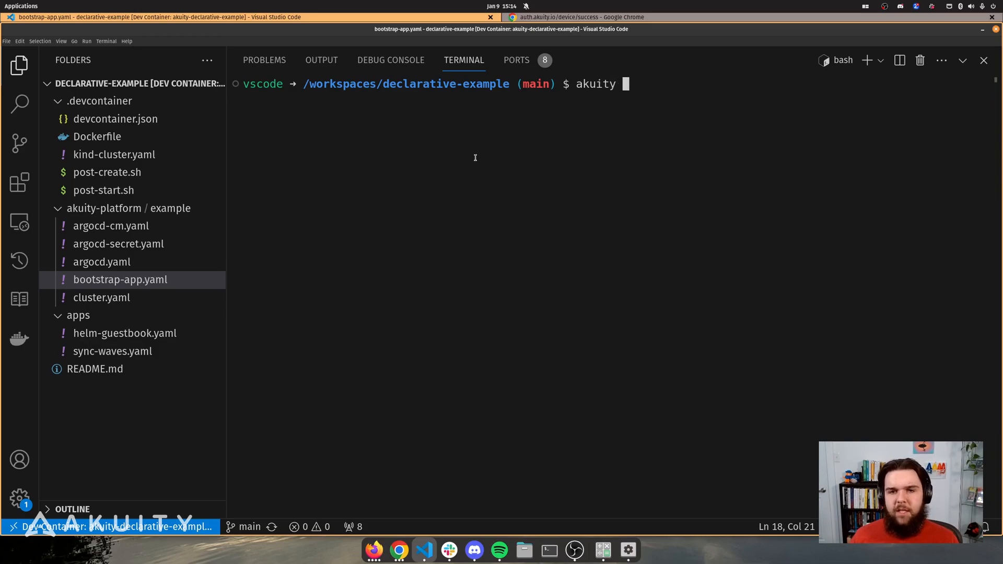
Run 'akuity argocd cluster get-agent-manifests kind --instance-name example | kubectl apply -f -'
type("argocd")
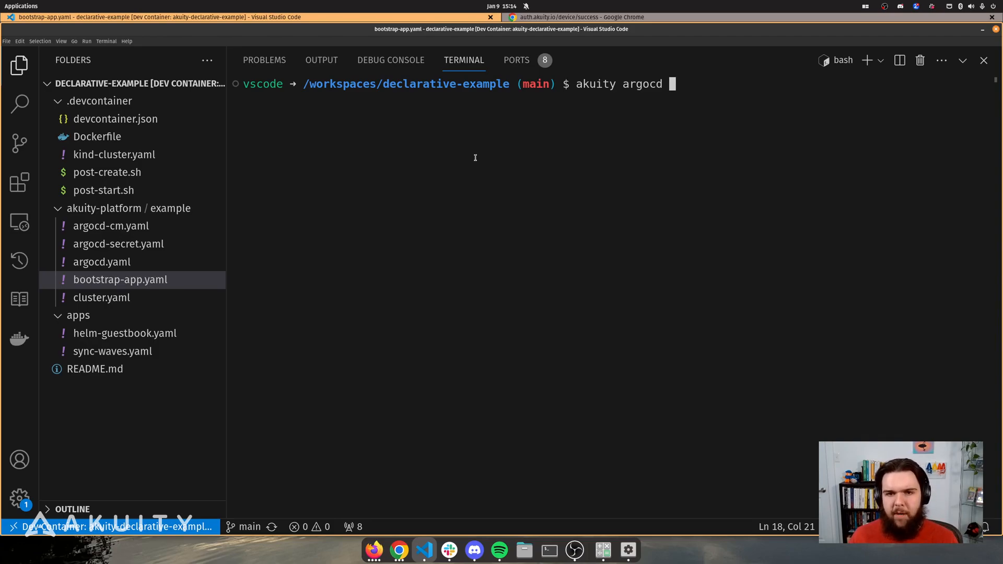
type("cluster")
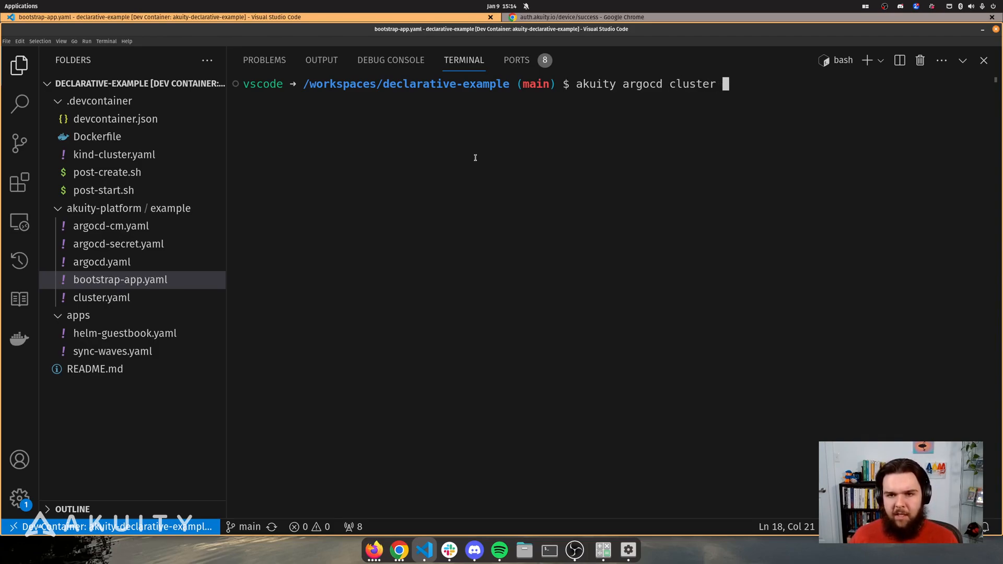
type("get-agent-man")
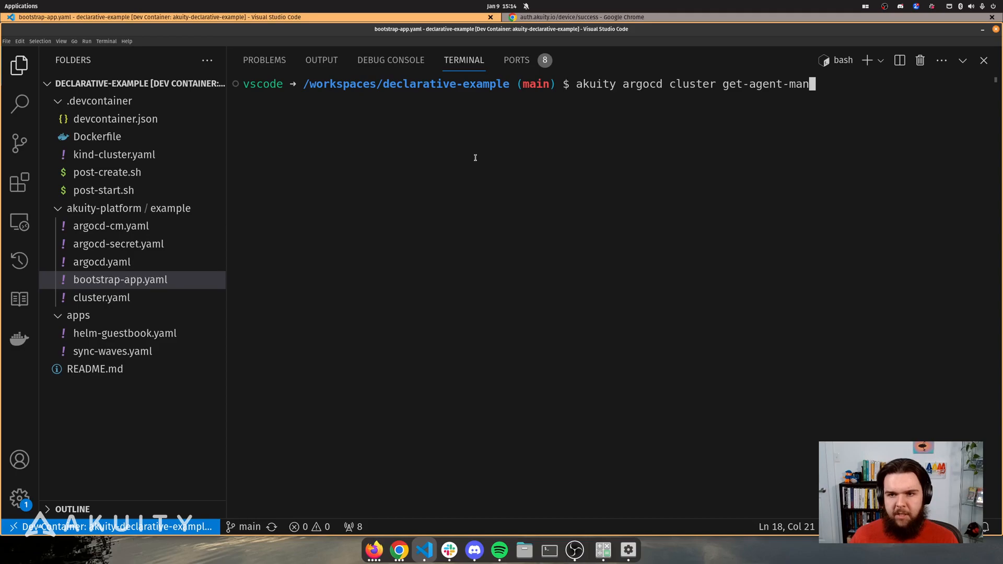
type("ifests kind")
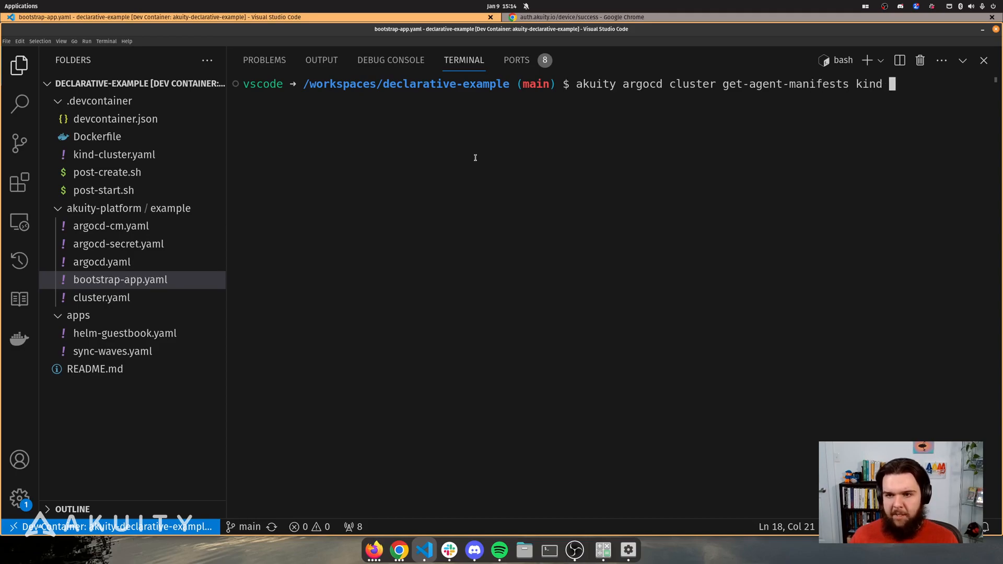
type("--insta")
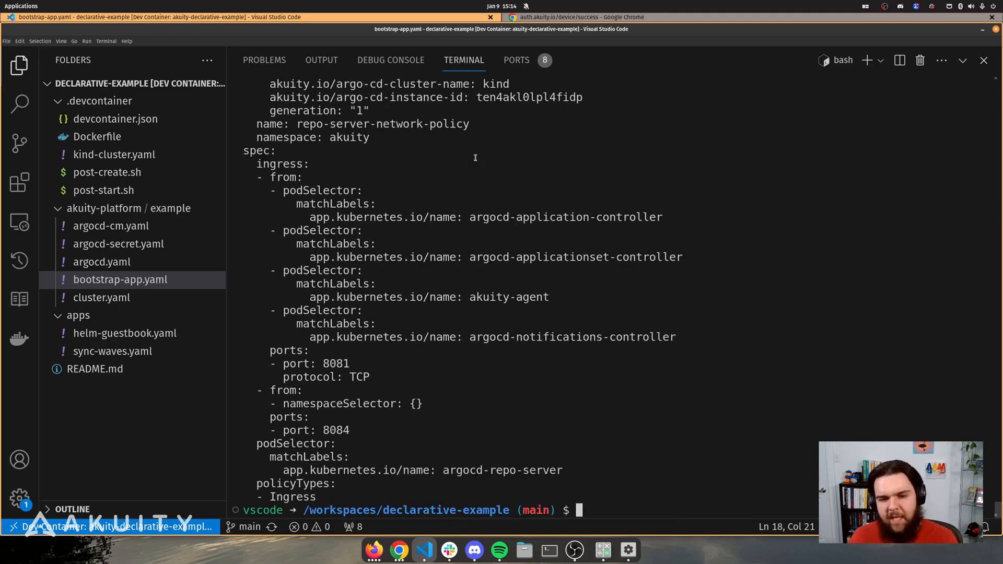
type("clear")
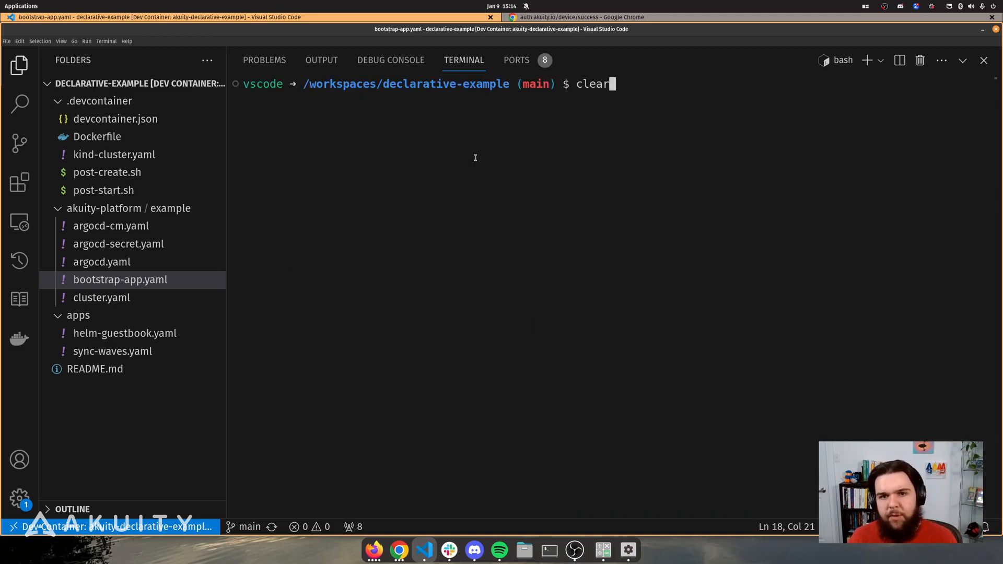
type("akuity argocd cluster get-agent-manifests kind --instance-name example | kubectl appl")
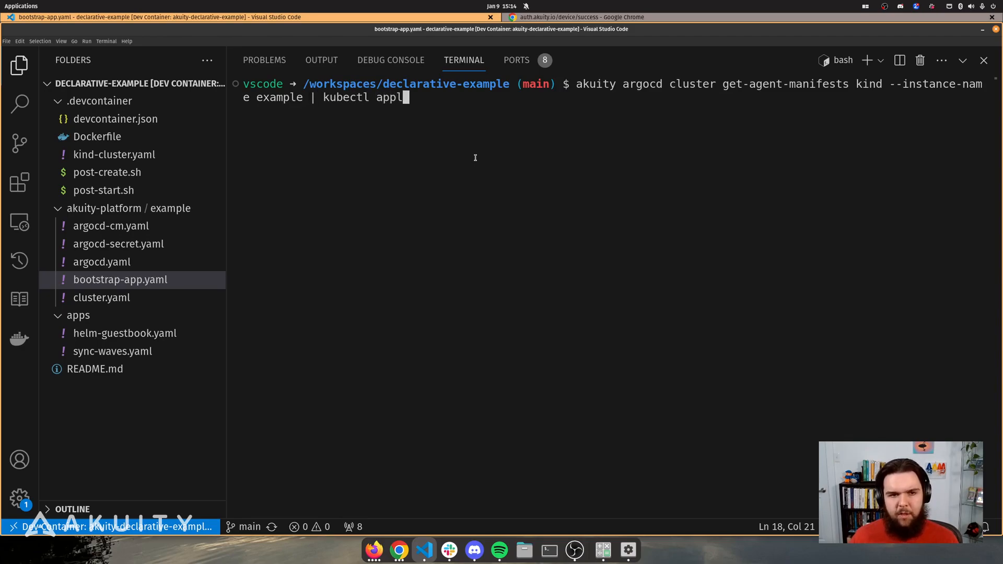
type("y -f -")
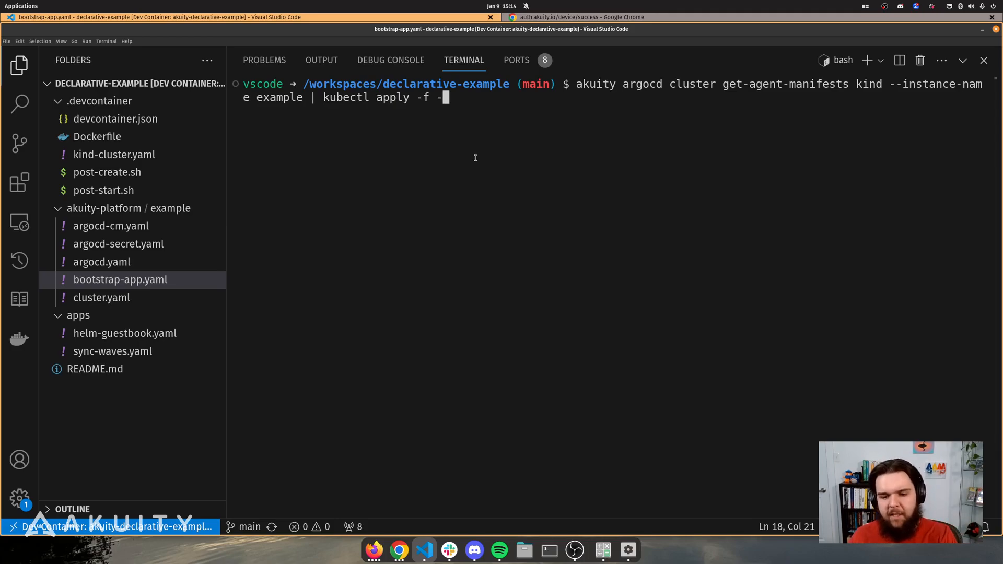
key("Enter")
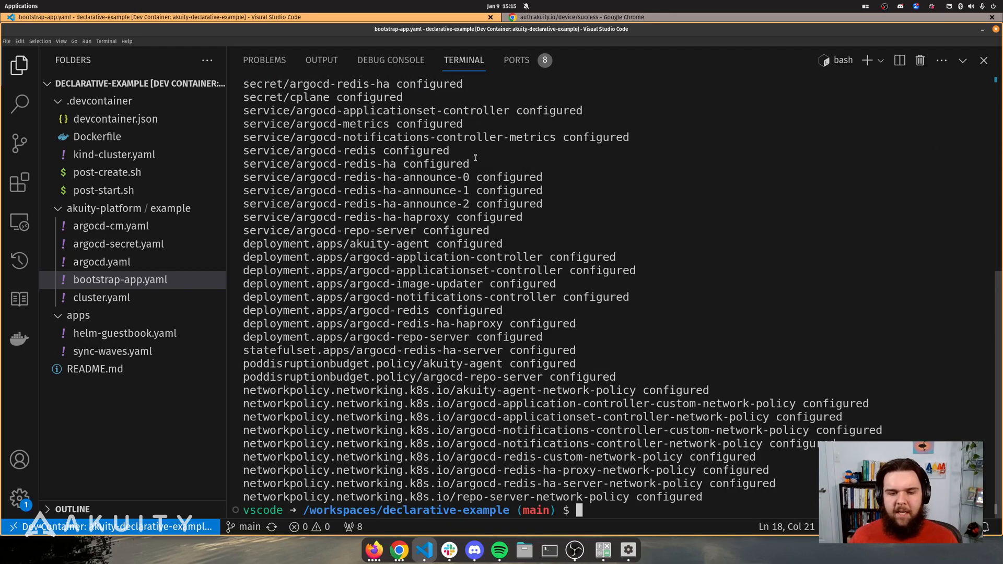
Watch pods in the akuity namespace with 'k get -n akuity -w', then begin argocd login
type("k g")
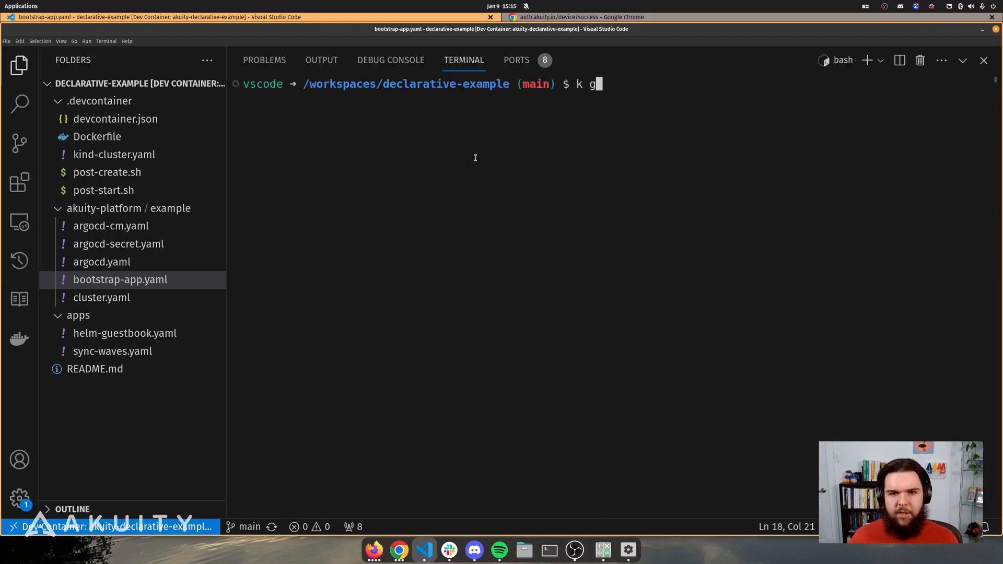
type("et -n akuity pods")
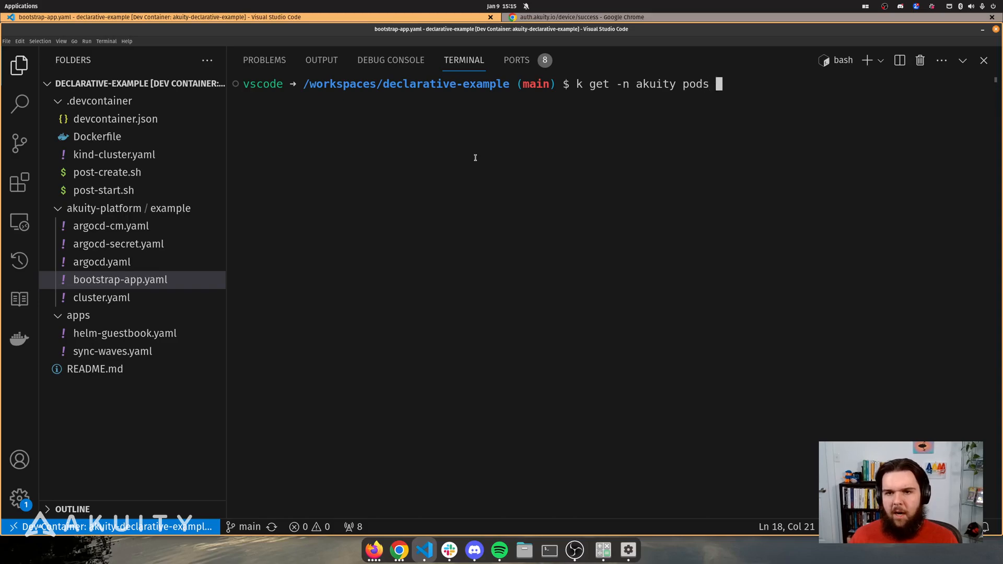
type("-w")
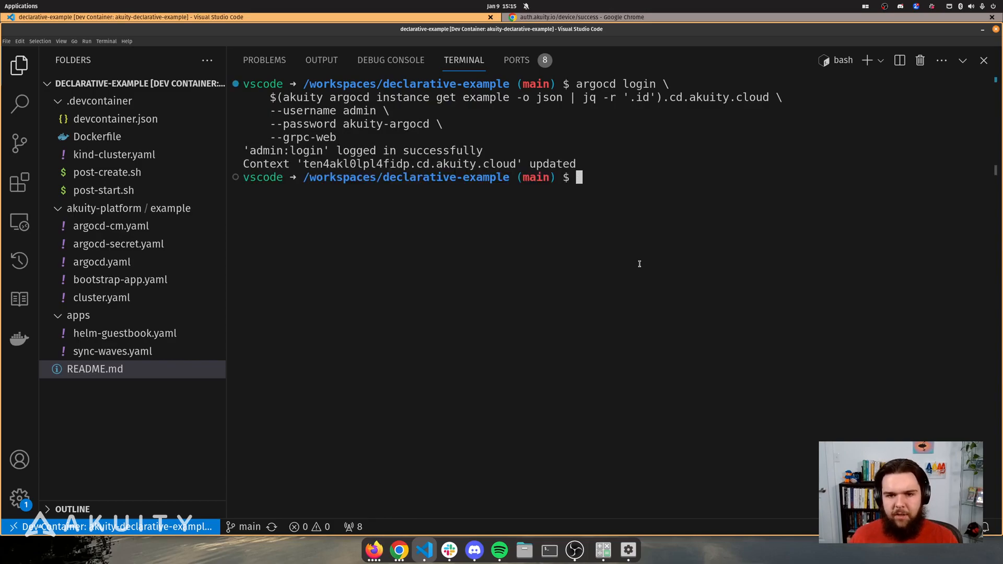
type("argocd app list")
type("k get ns")
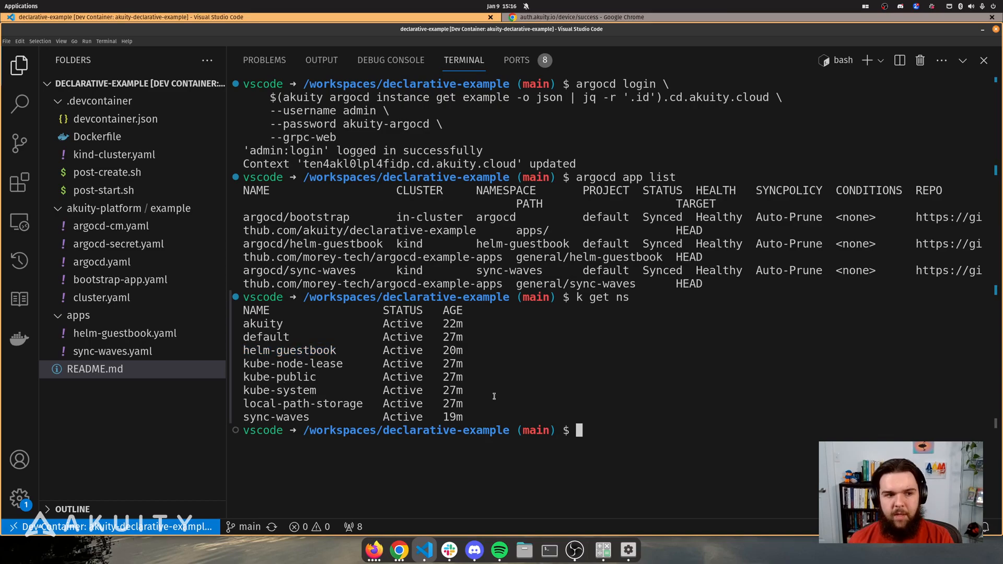
mouse_move(469, 390)
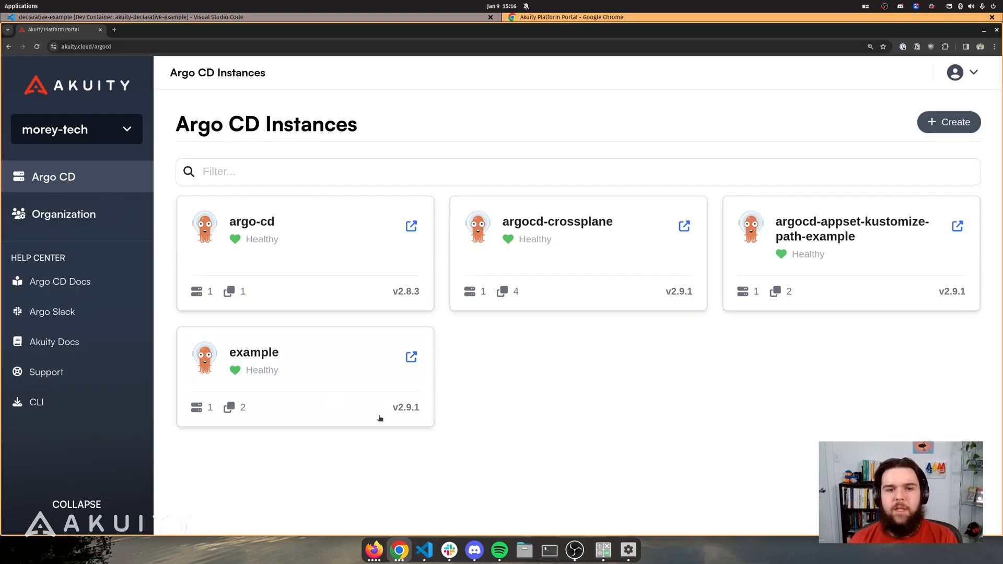
mouse_move(543, 269)
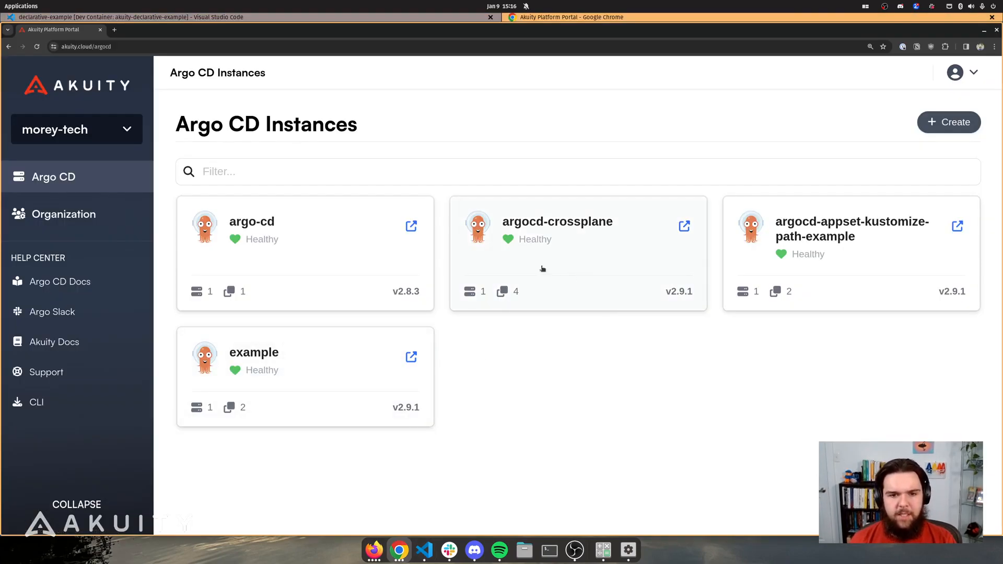
mouse_move(345, 356)
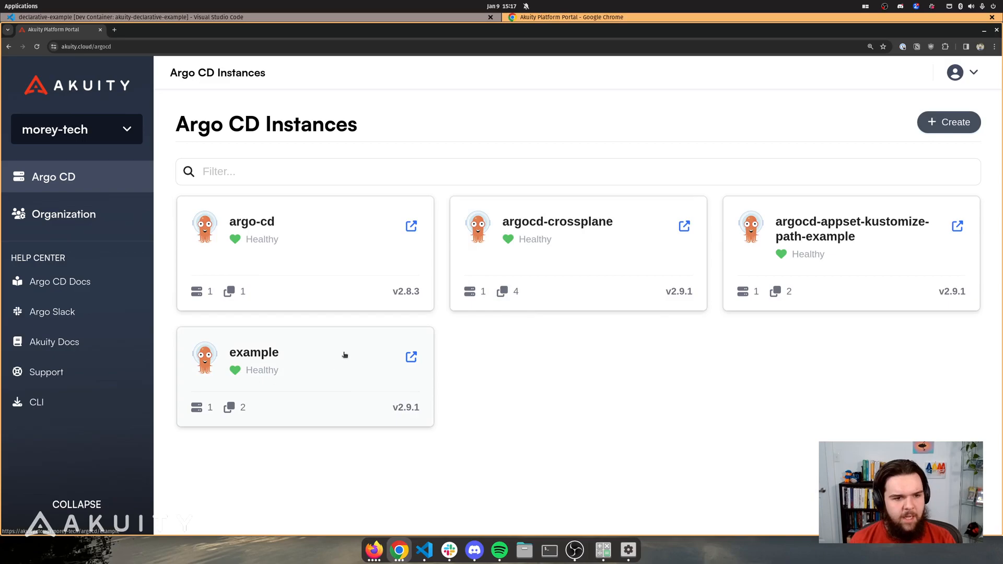
mouse_move(314, 364)
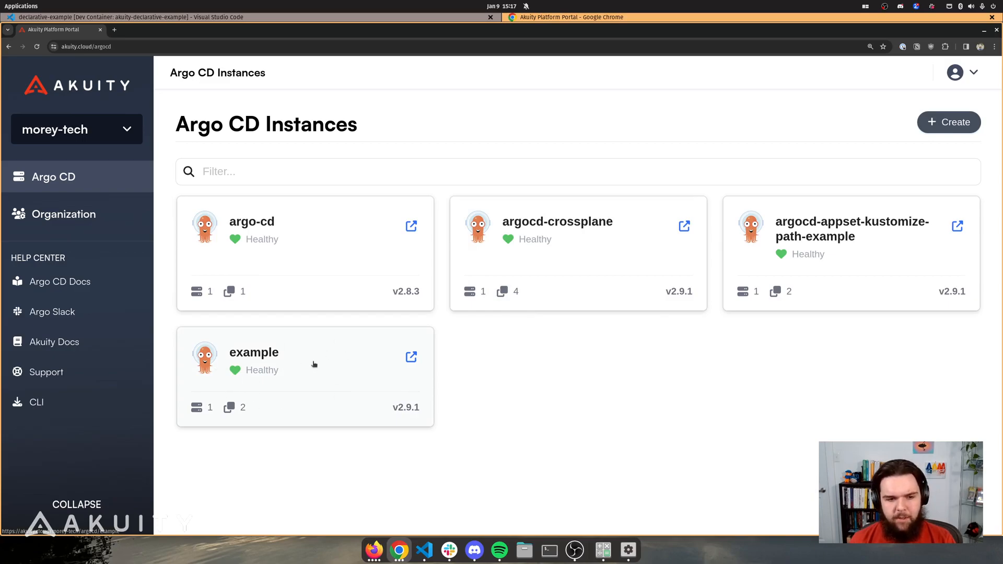
Open the example instance card to view its Healthy and Synced Summary charts
left_click(253, 353)
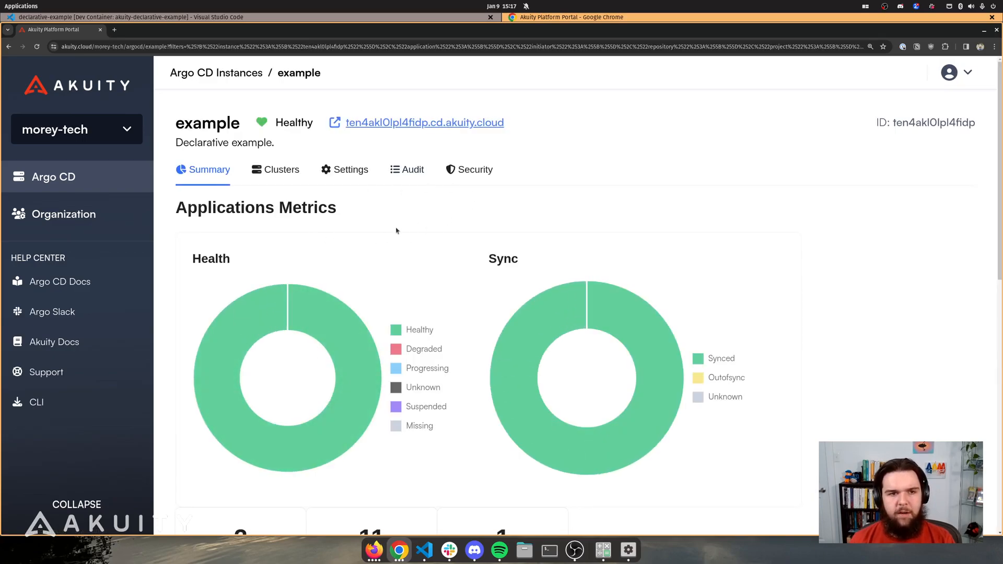
mouse_move(369, 127)
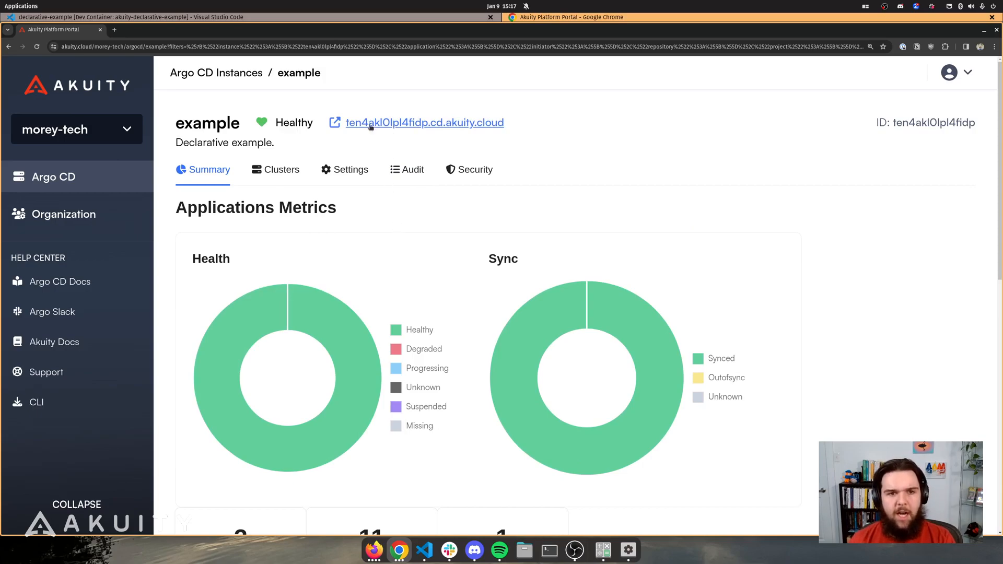
mouse_move(390, 150)
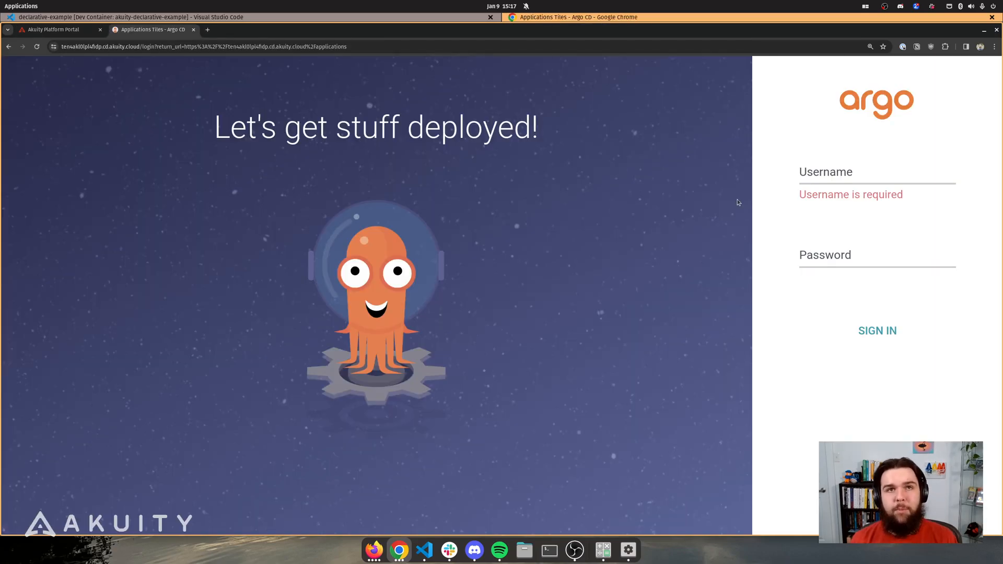
Sign in to Argo CD as admin and open the helm-guestbook application tile
left_click(863, 172)
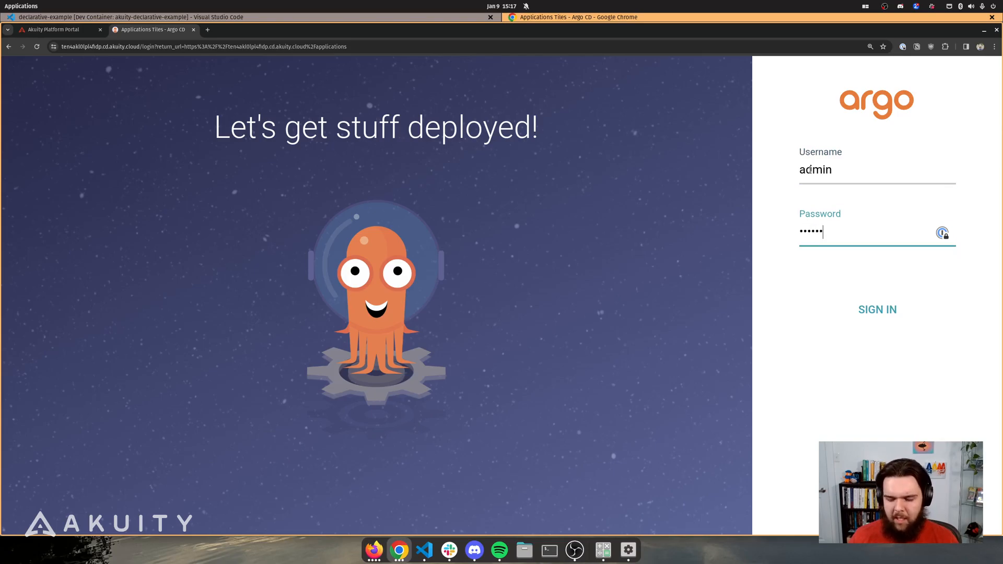
left_click(877, 309)
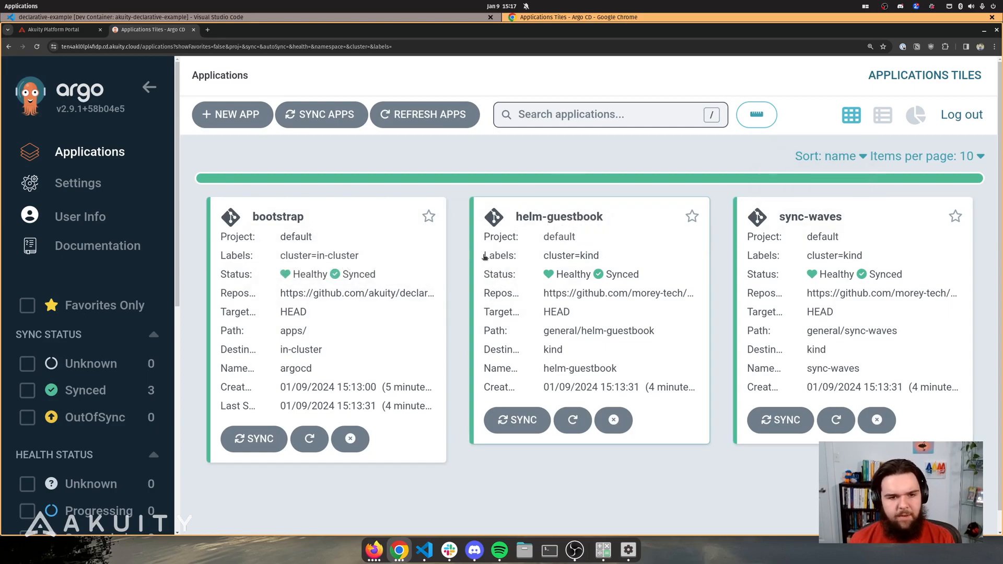
left_click(278, 216)
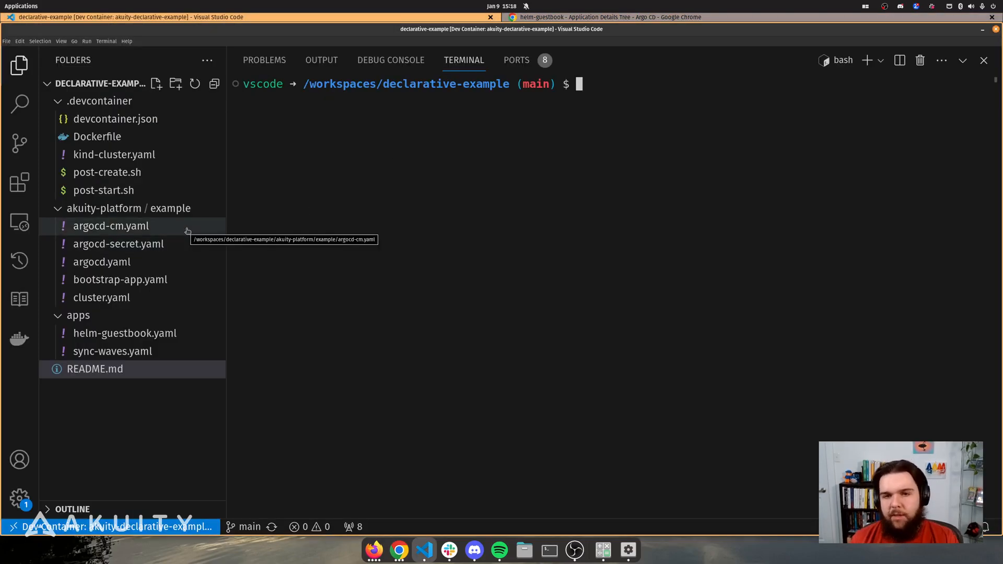
Review argocd.yaml at v2.9.1 and cluster.yaml's size value, then open argocd-cm.yaml
left_click(102, 262)
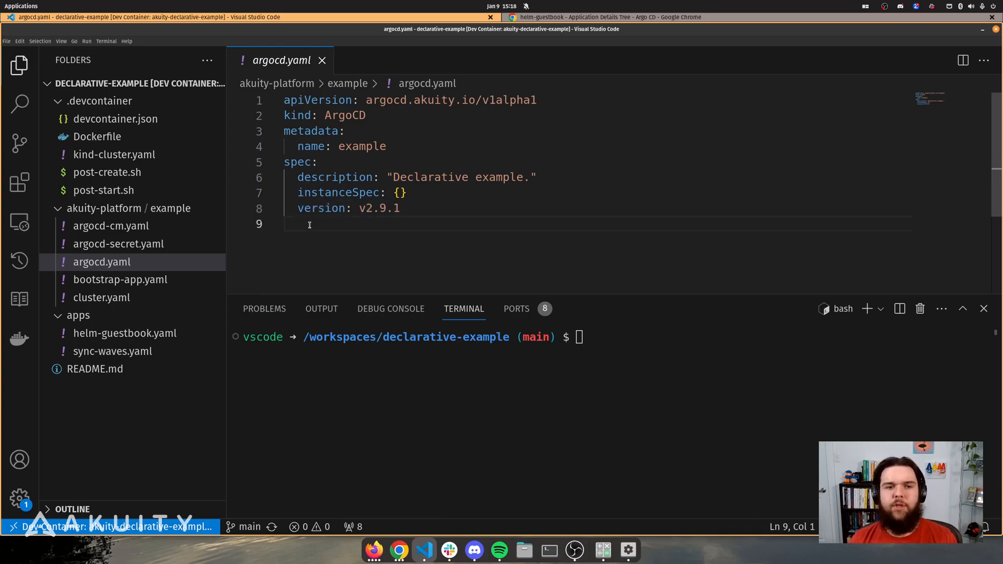
left_click(101, 297)
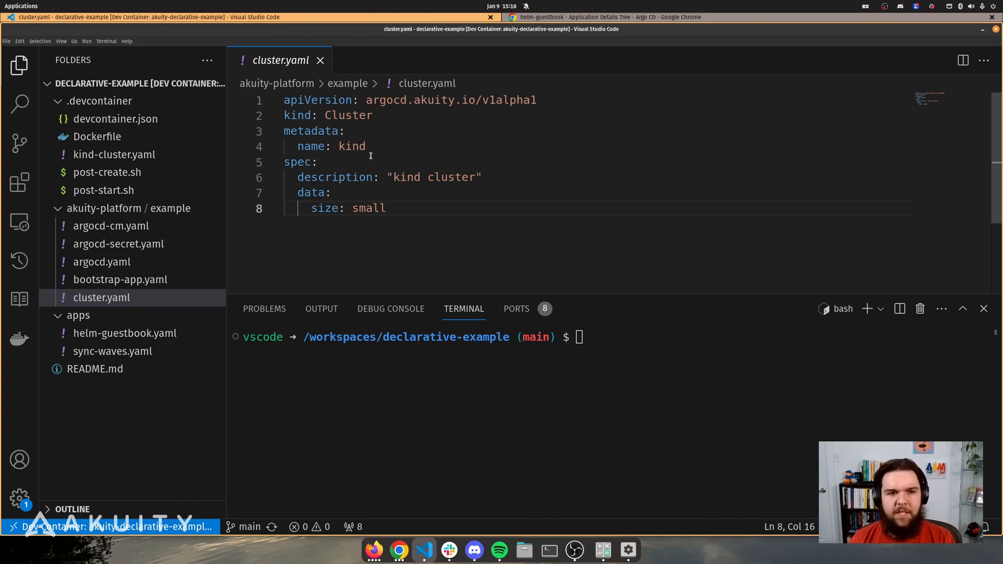
double_click(352, 146)
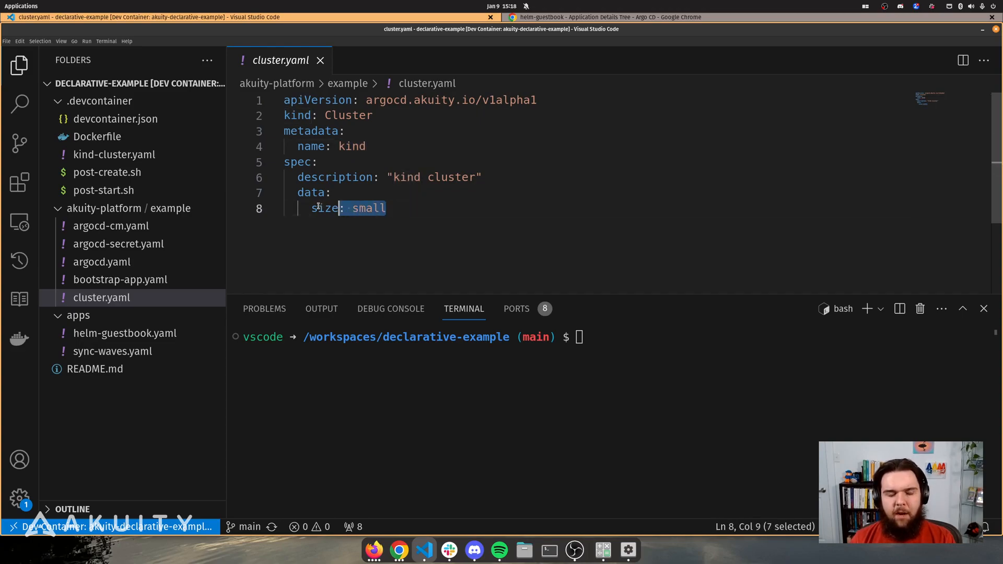
left_click(402, 208)
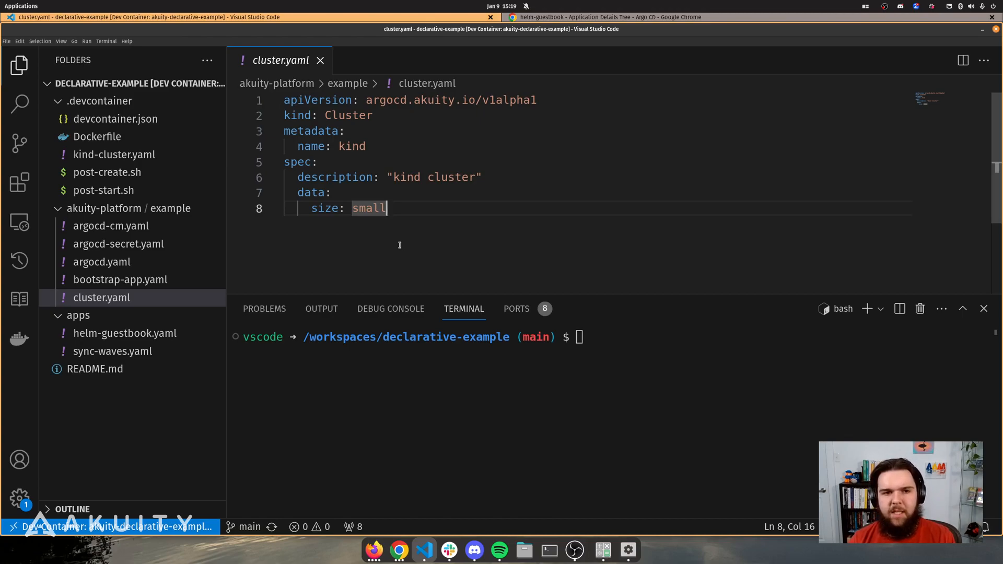
left_click(111, 226)
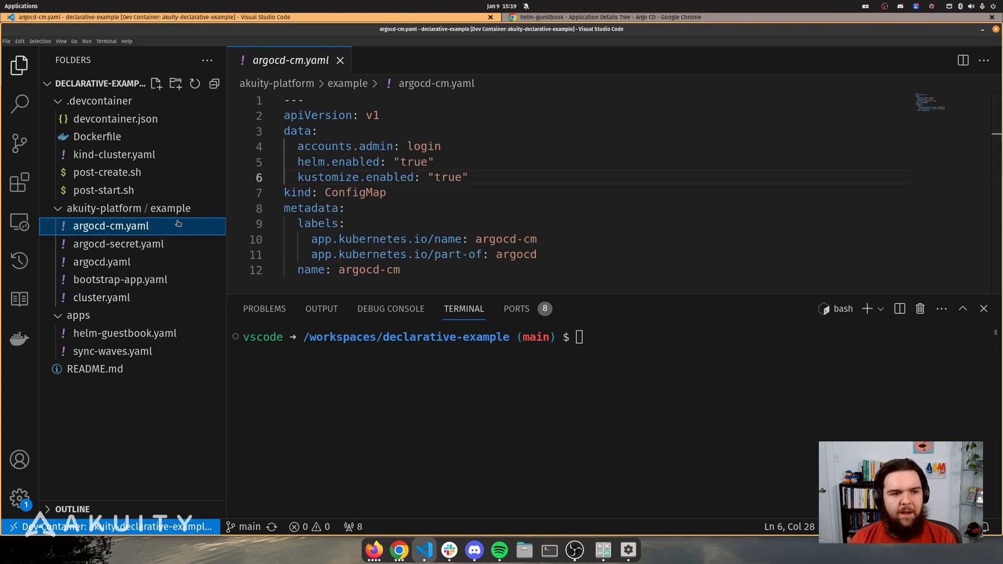
View argocd-secret.yaml, return to argocd-cm.yaml, then open bootstrap-app.yaml
left_click(118, 243)
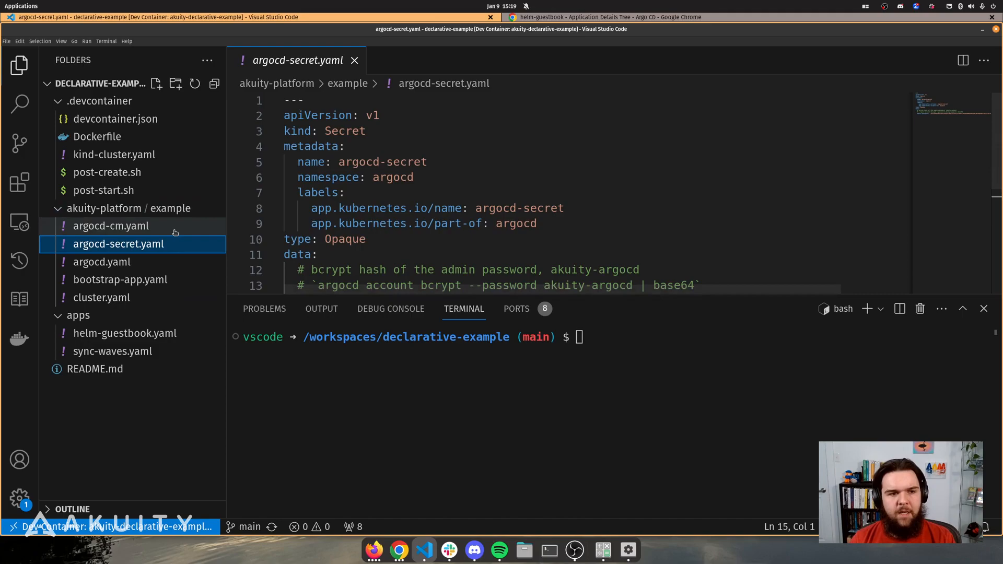
left_click(111, 226)
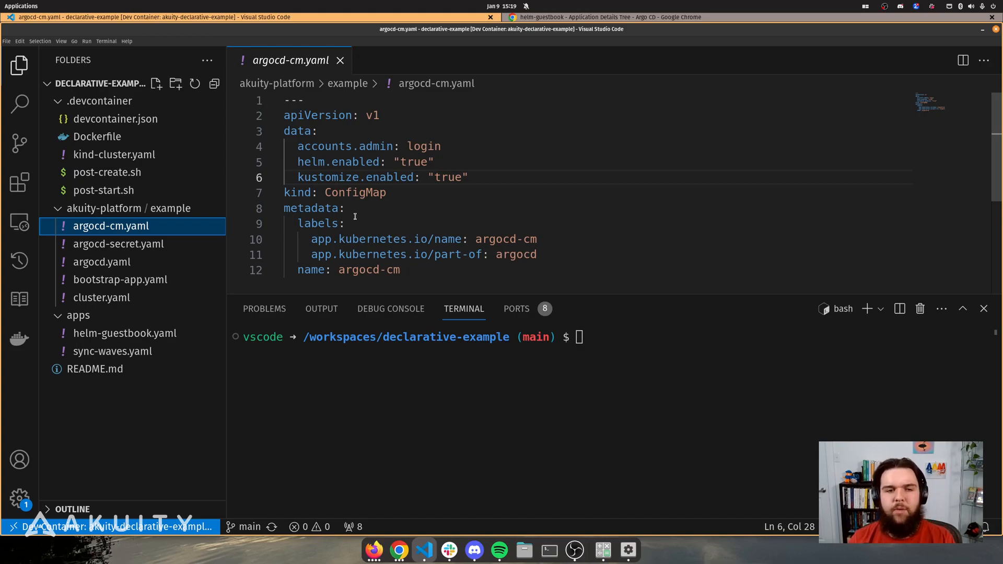
left_click(121, 279)
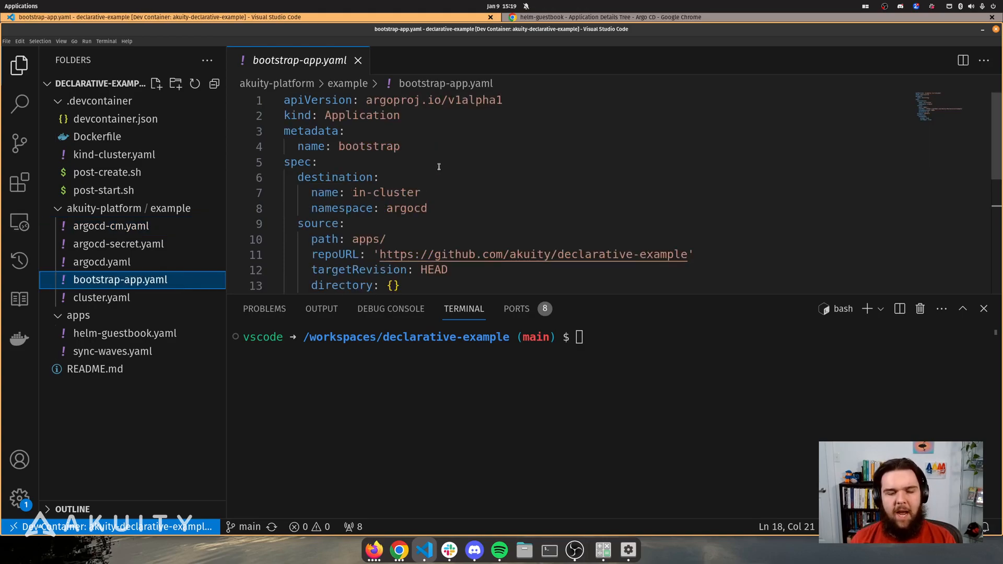
Walk through bootstrap-app.yaml, pointing out 'project: default' and the apps/ source path
type("project: default")
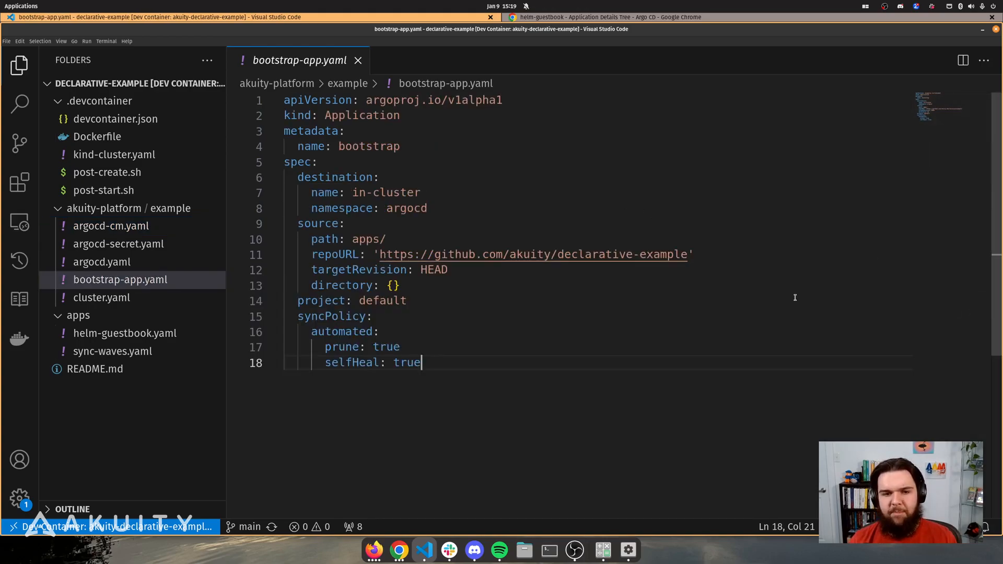
left_click(391, 239)
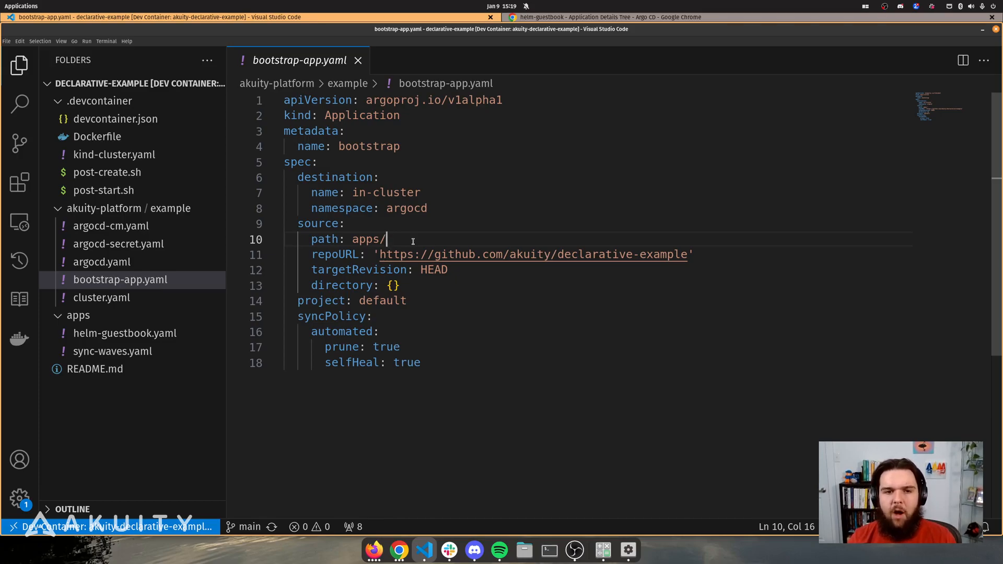
mouse_move(409, 242)
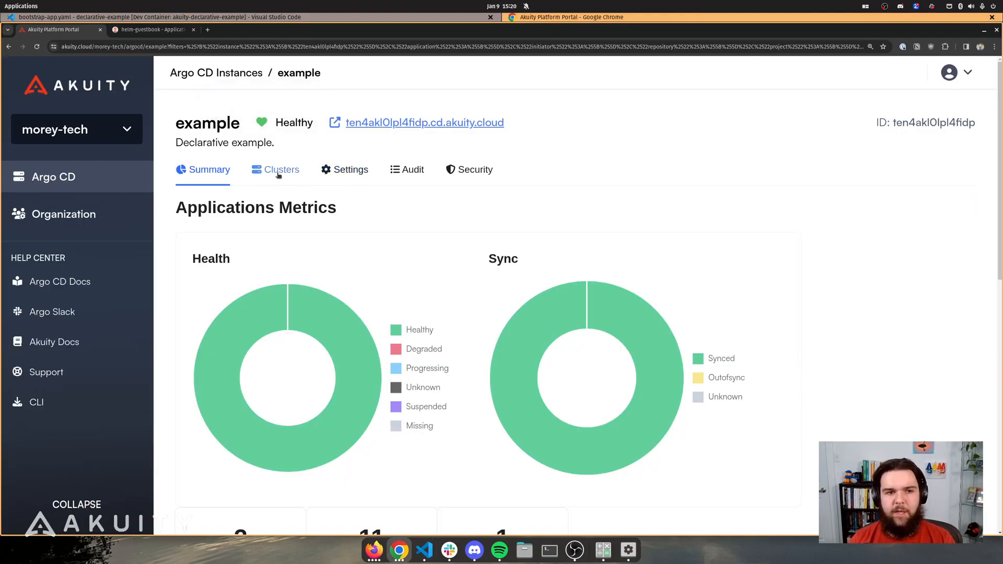
Show the example instance's Clusters tab with the healthy kind cluster on agent v0.4.27
left_click(281, 170)
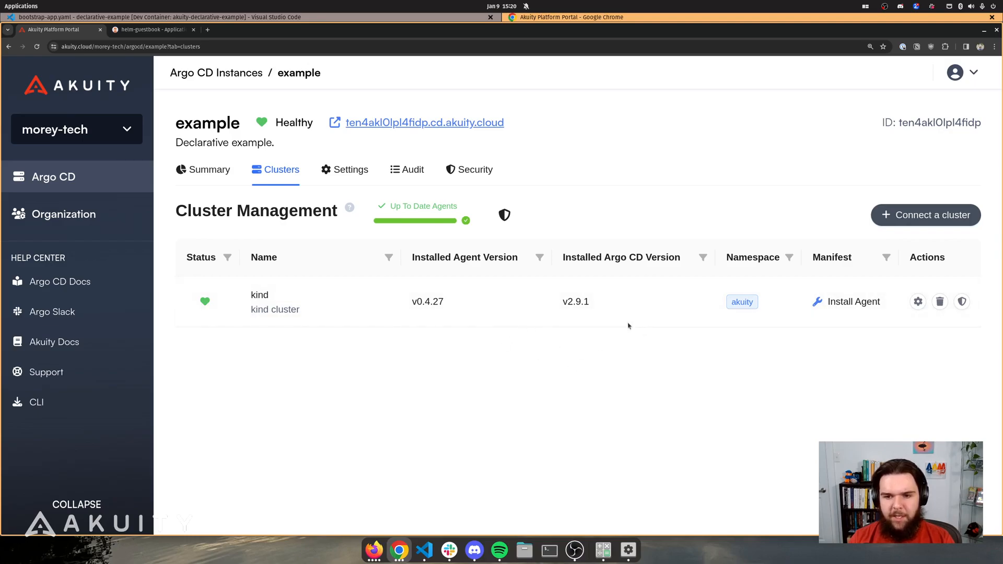
mouse_move(205, 302)
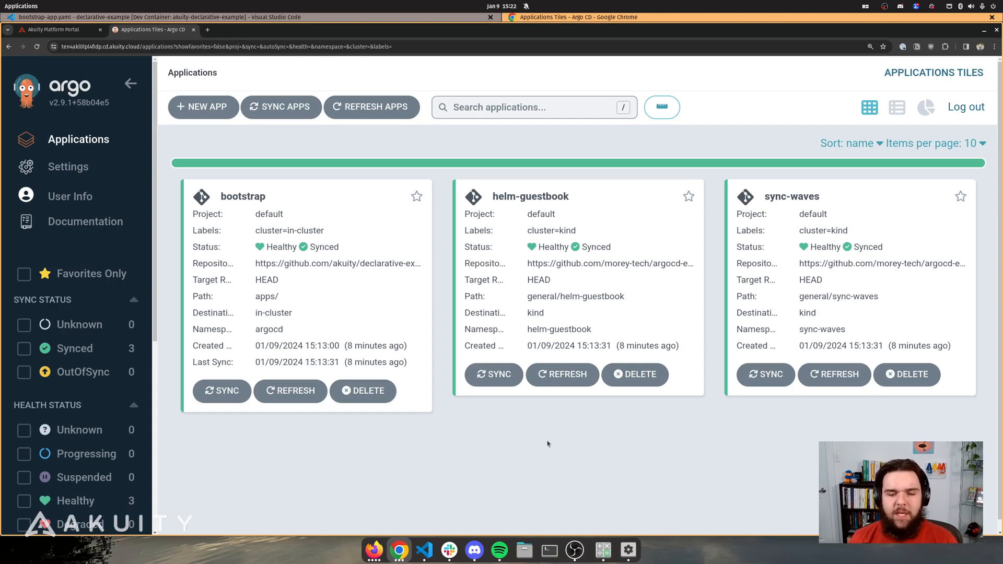
Check the Akuity Argo CD instances list for the v2.8.3 argo-cd instance, then return to the terminal
left_click(58, 28)
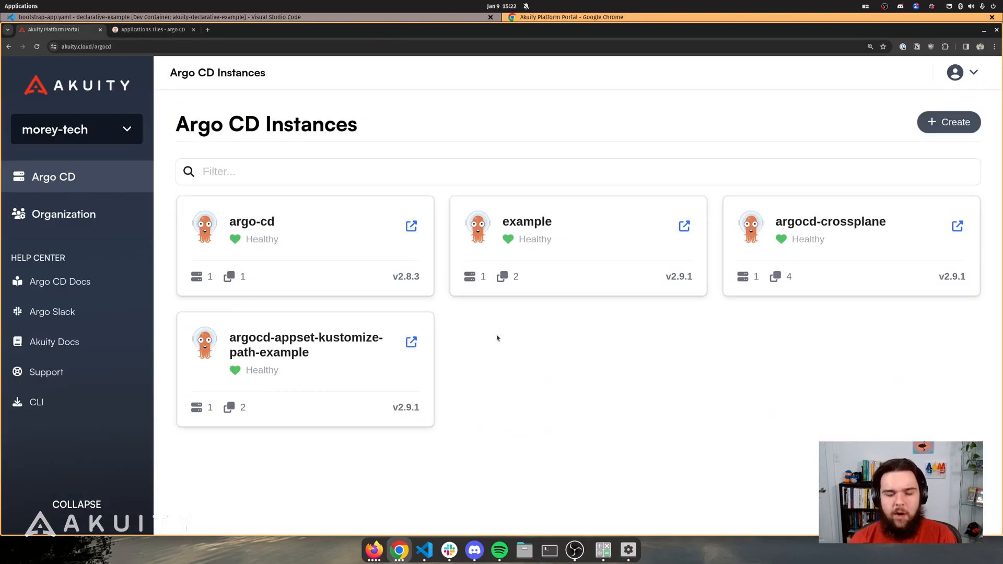
mouse_move(448, 313)
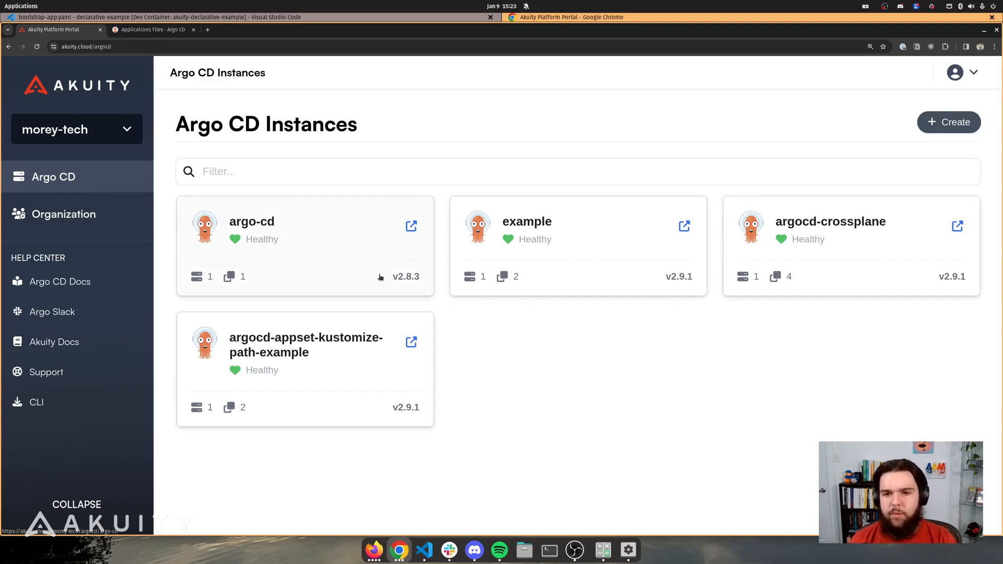
left_click(251, 222)
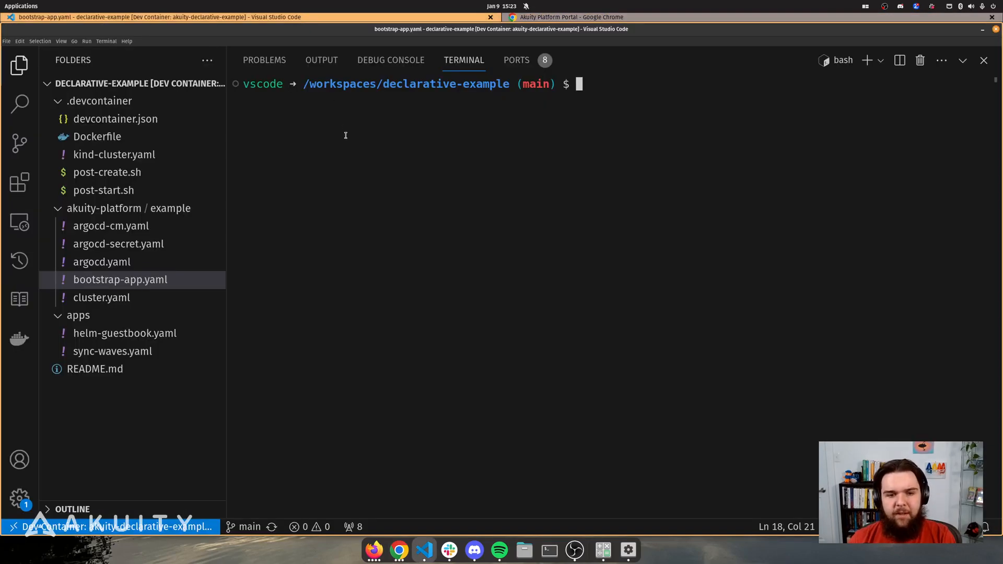
mouse_move(432, 185)
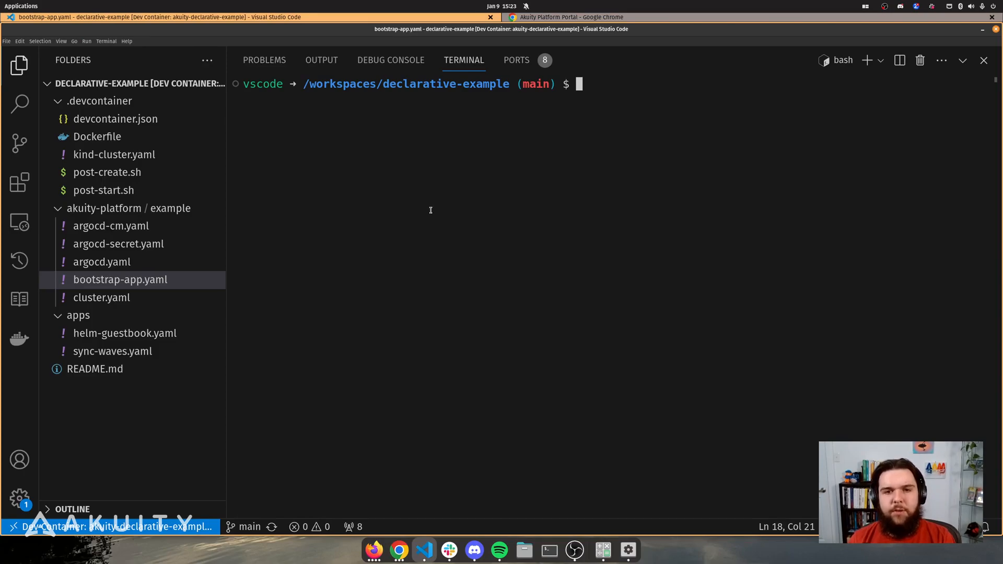
Create the akuity-platform/argo-cd directory with mkdir
type("mkdir")
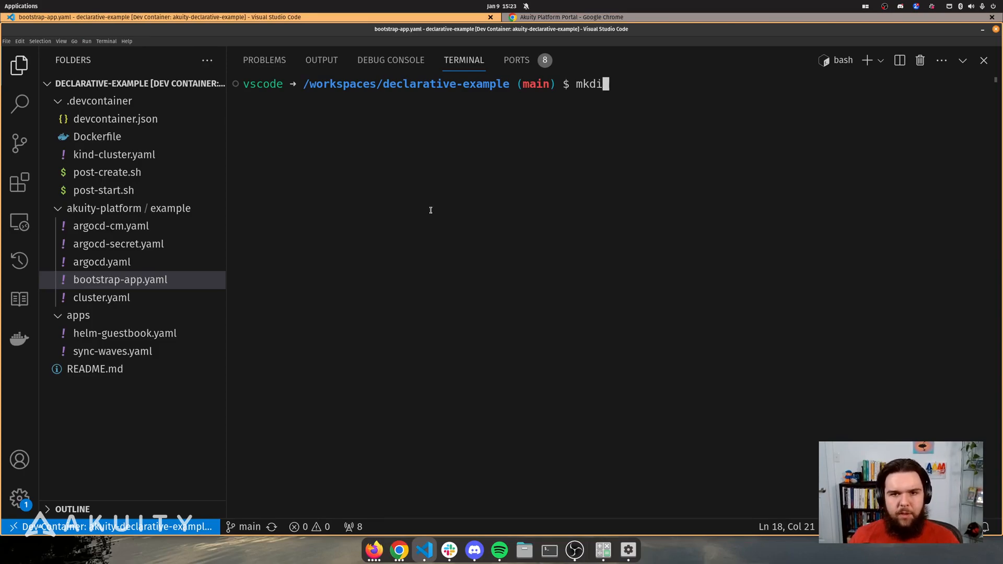
type("\" \"")
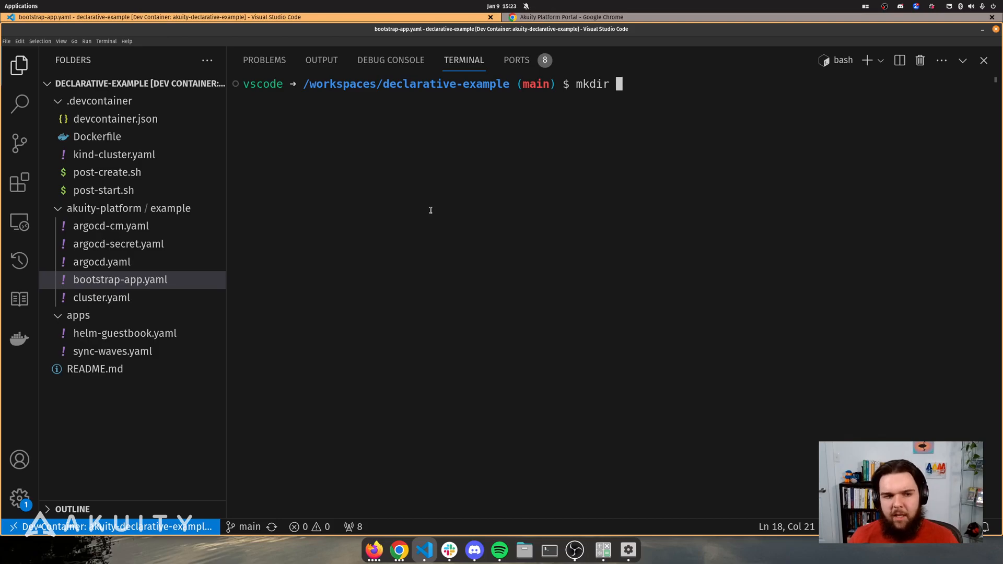
type("akuity-platform/ar")
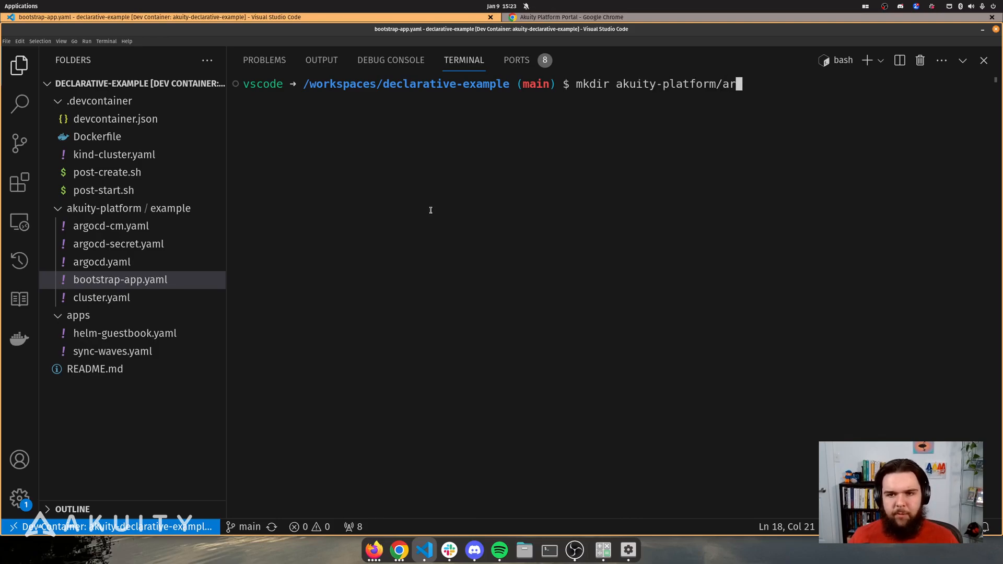
type("go-cd")
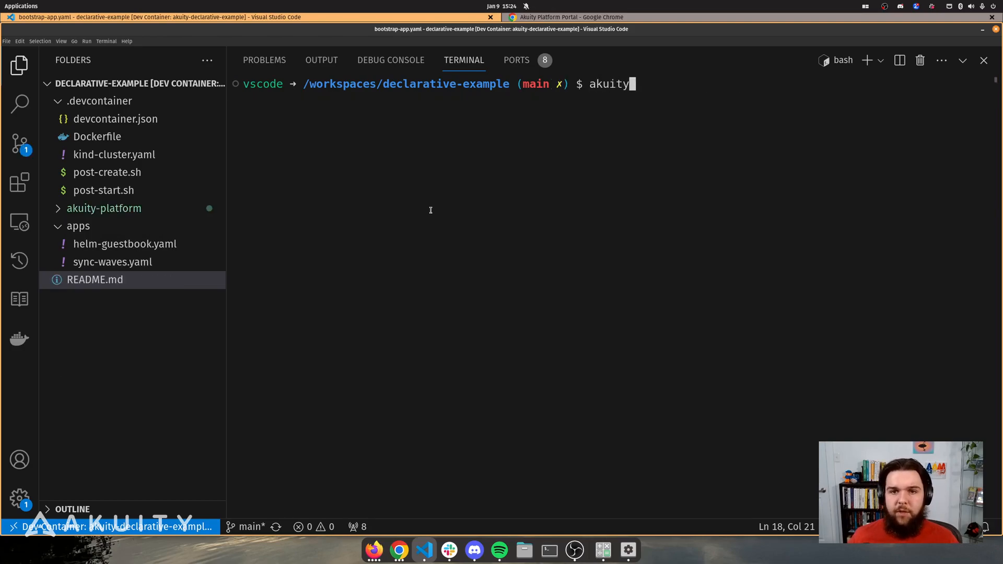
Export the argo-cd instance with akuity argocd export into akuity-platform/argo-cd/all.yaml
type("argocd export argo-cd")
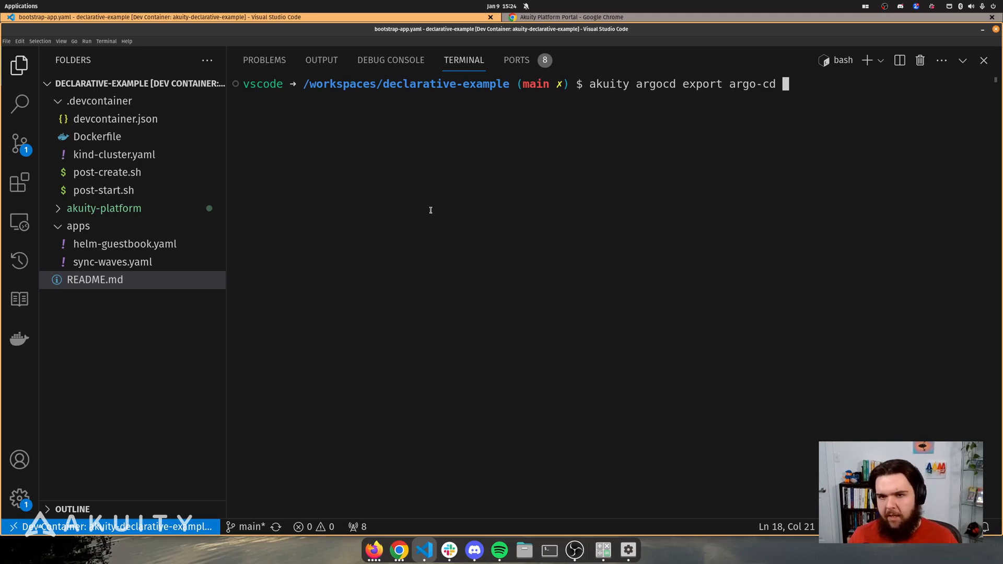
type("--org-name morey-tech >")
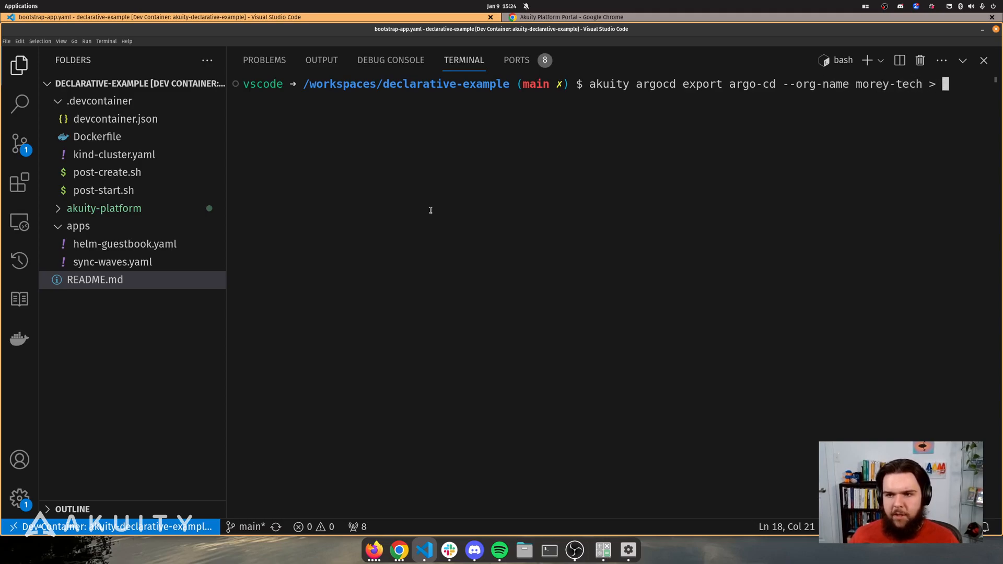
type("akuity-platform/a")
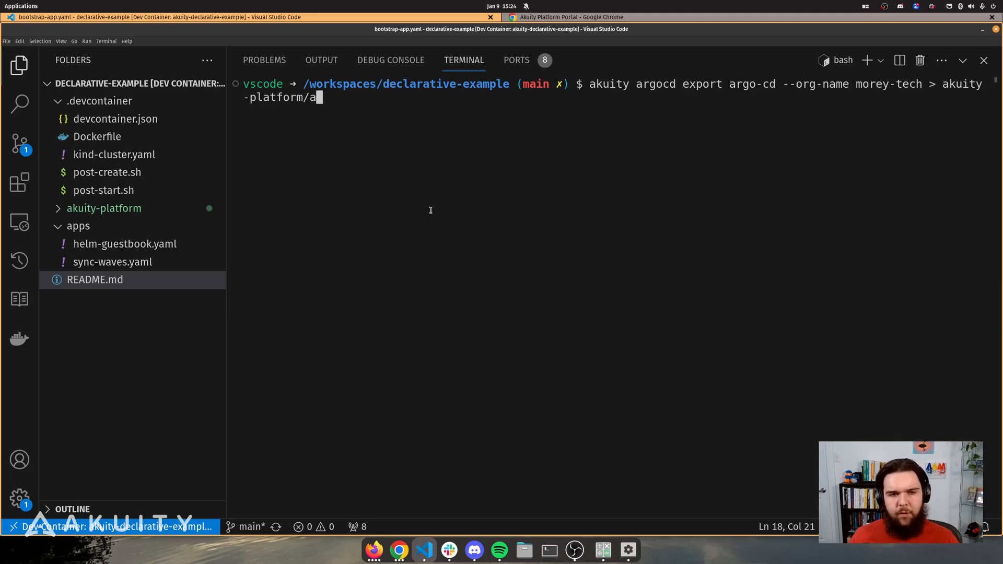
type("rgo-cd/all.y")
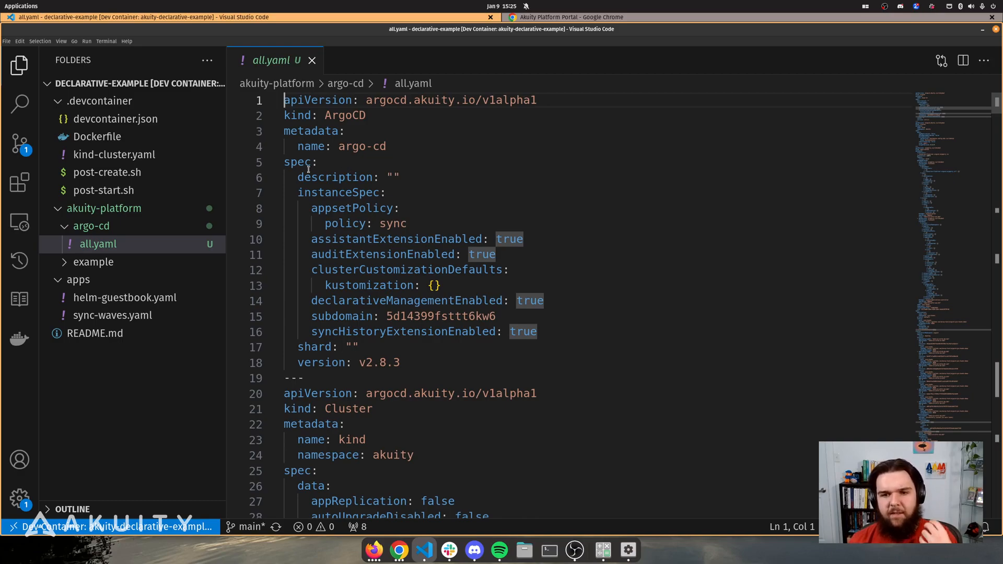
mouse_move(285, 178)
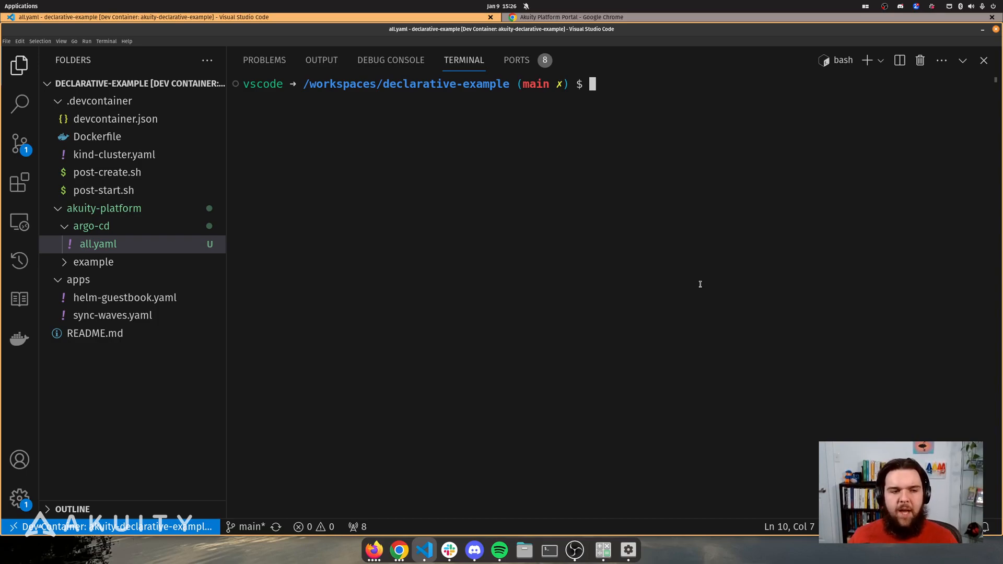
Diff example/argocd.yaml (v2.9.3) against the live example instance, then start an akuity argocd apply
left_click(93, 261)
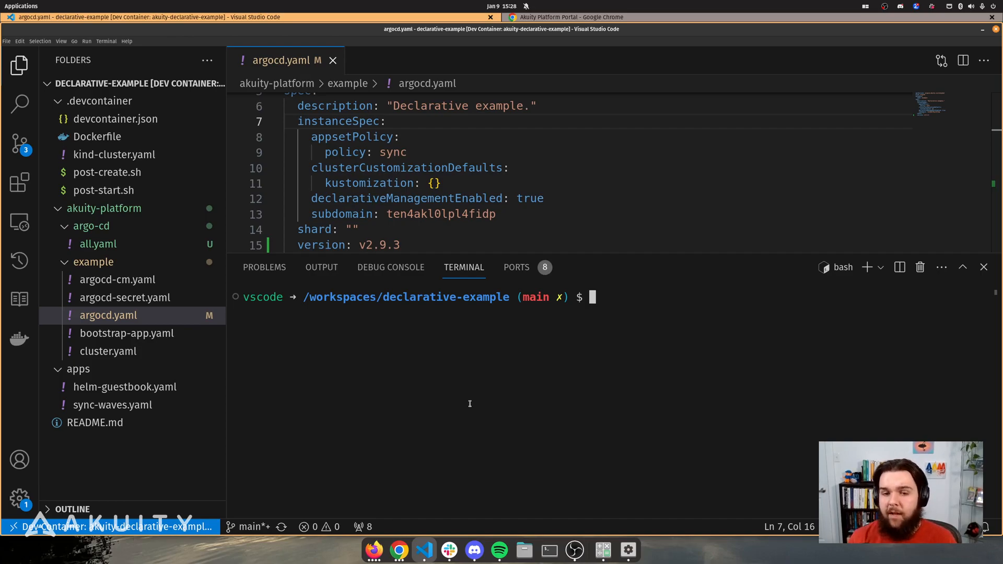
type("akuity argocd diff -f akuity-platform/example/ example")
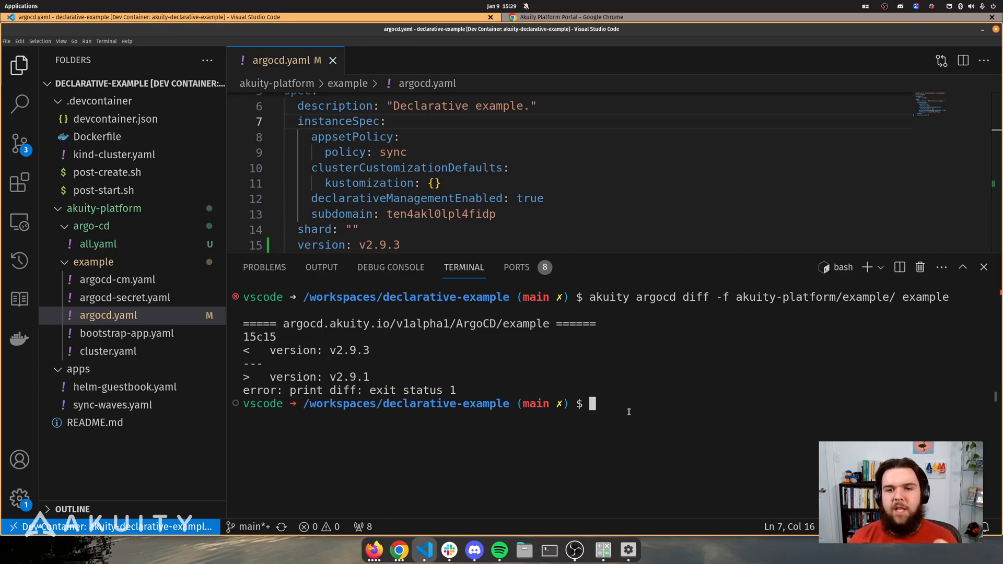
type("akuity")
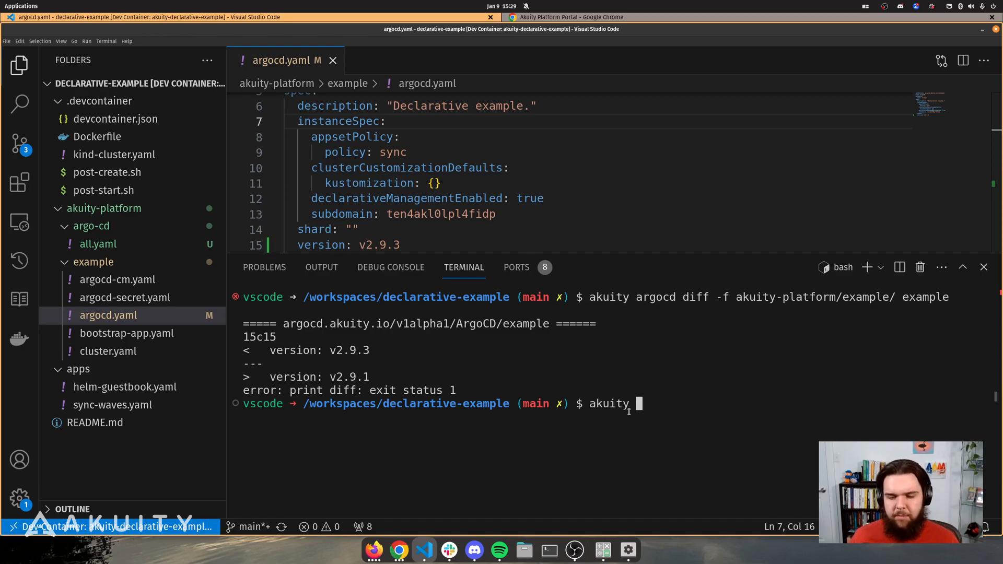
type("argocd apply")
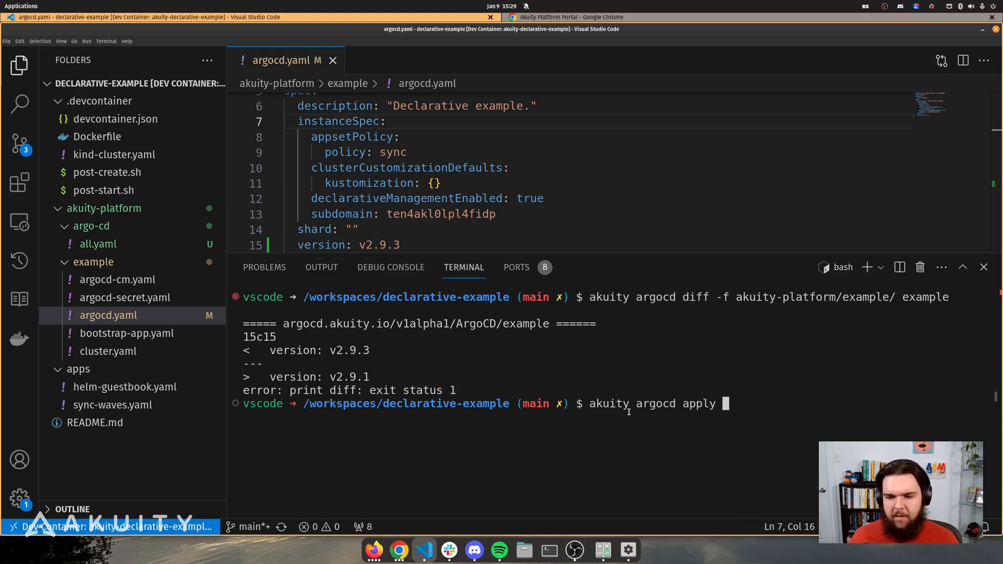
type("-f akuity-platform/")
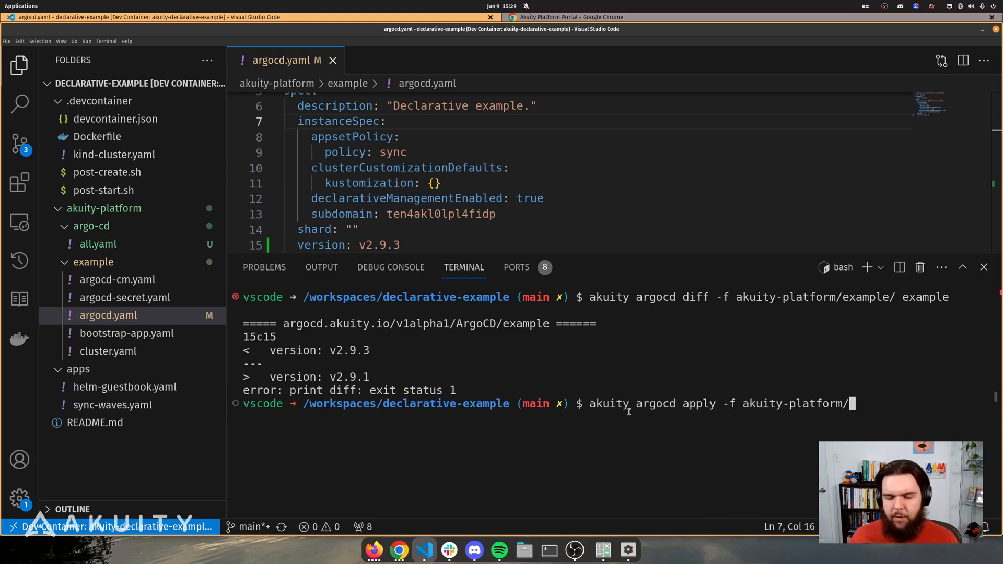
type("example/ -")
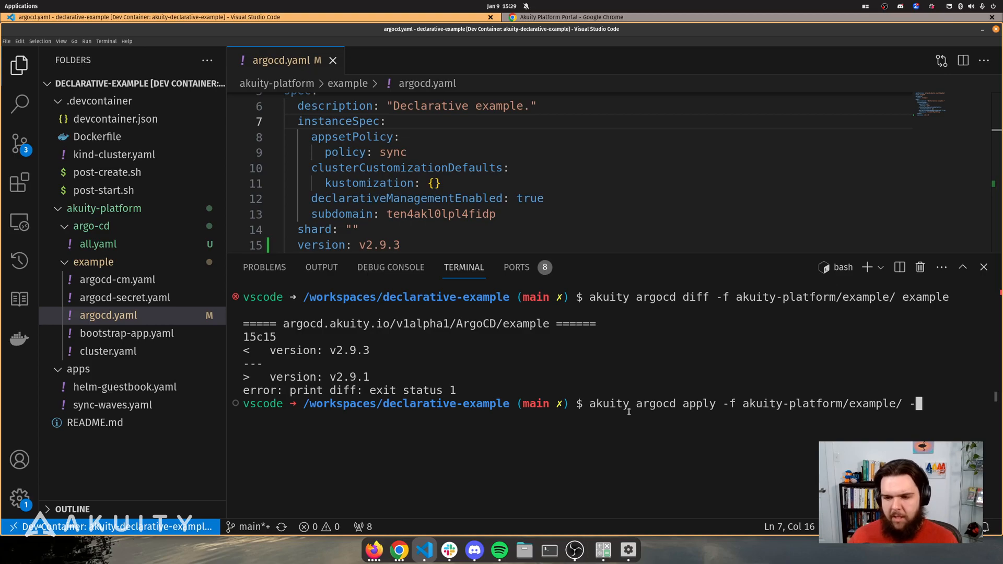